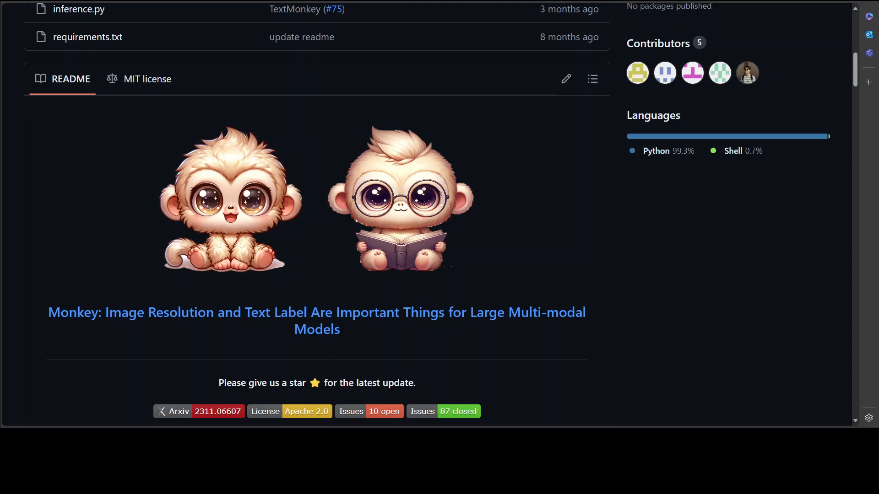
pyautogui.moveTo(426, 174)
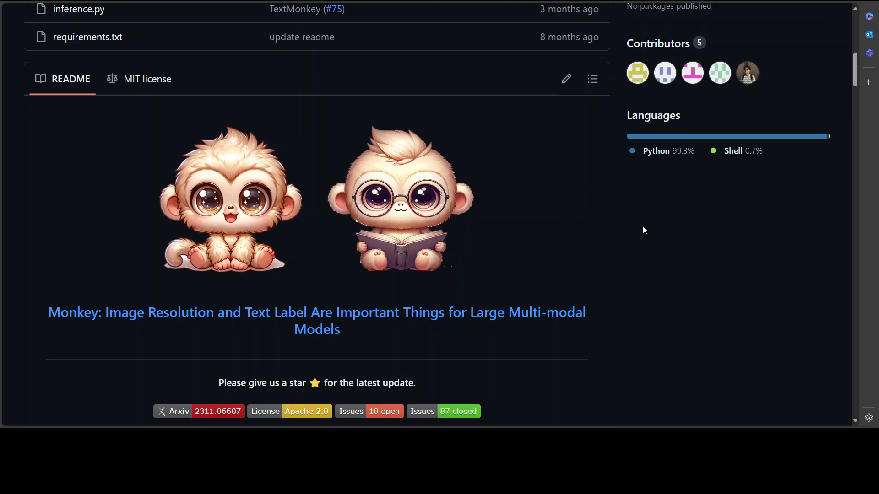
pyautogui.moveTo(685, 251)
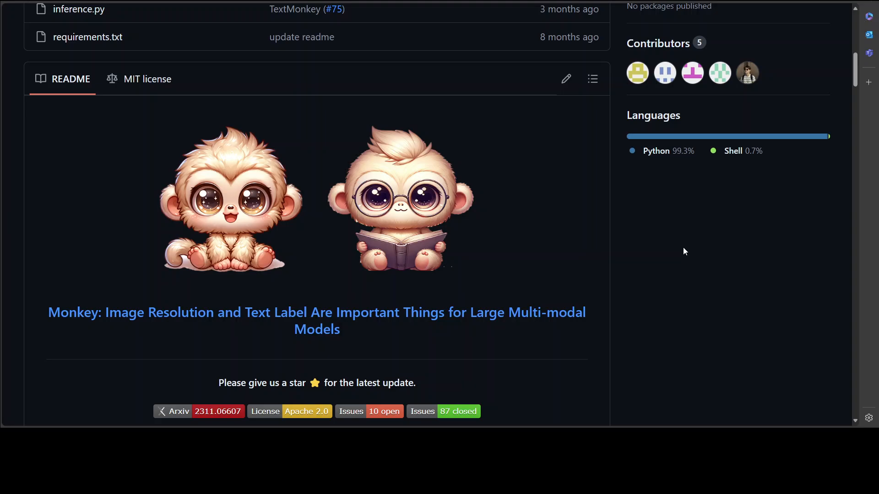
pyautogui.moveTo(499, 347)
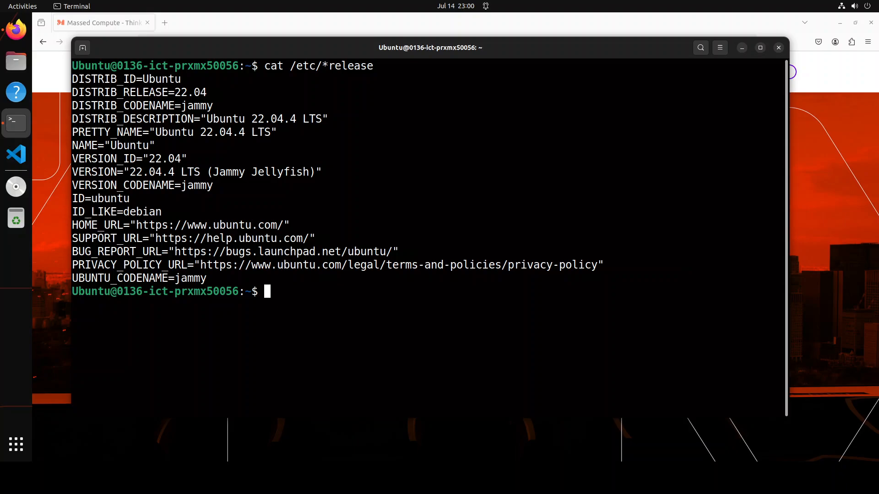
pyautogui.moveTo(465, 159)
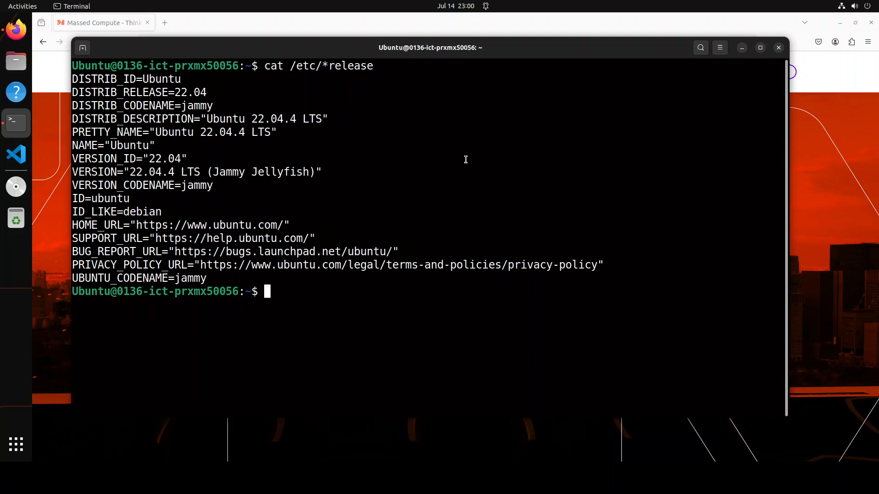
# - Create the conda environment 'monkey' with Python 3.11 from the pasted command
pyautogui.write('clear')
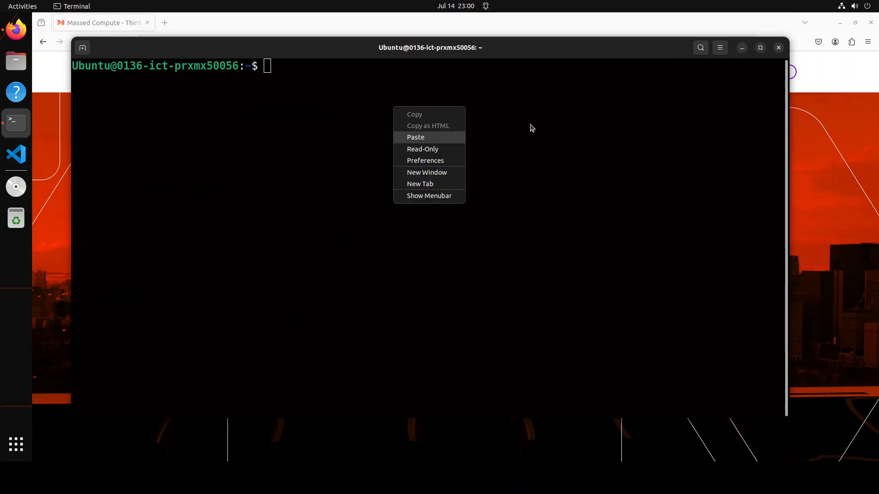
pyautogui.click(416, 137)
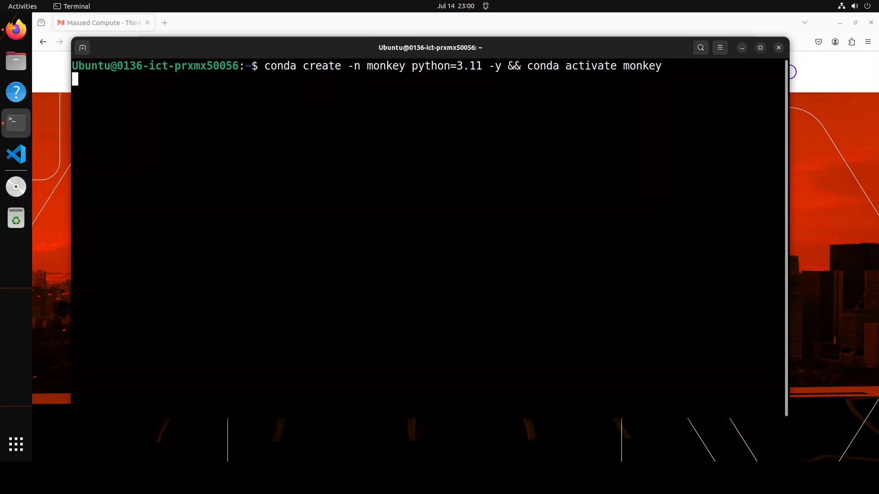
pyautogui.press('Return')
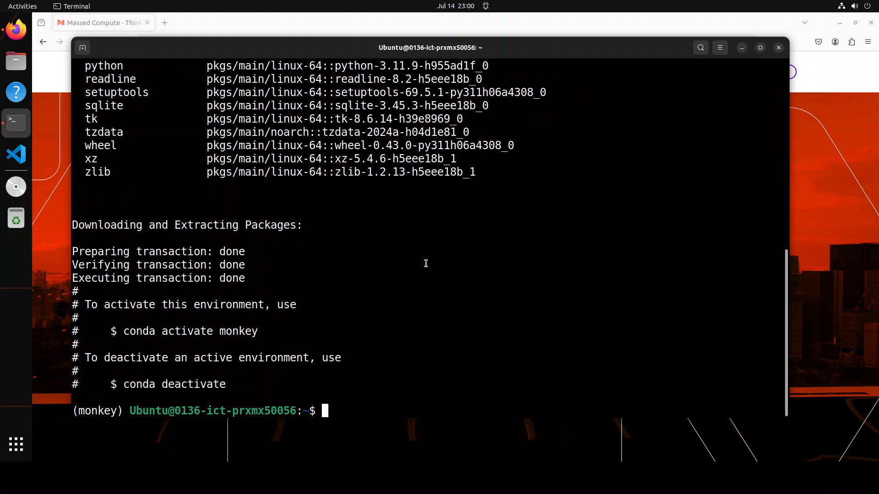
# - Make a monkey folder and create an empty requirements.txt in it
pyautogui.write('m')
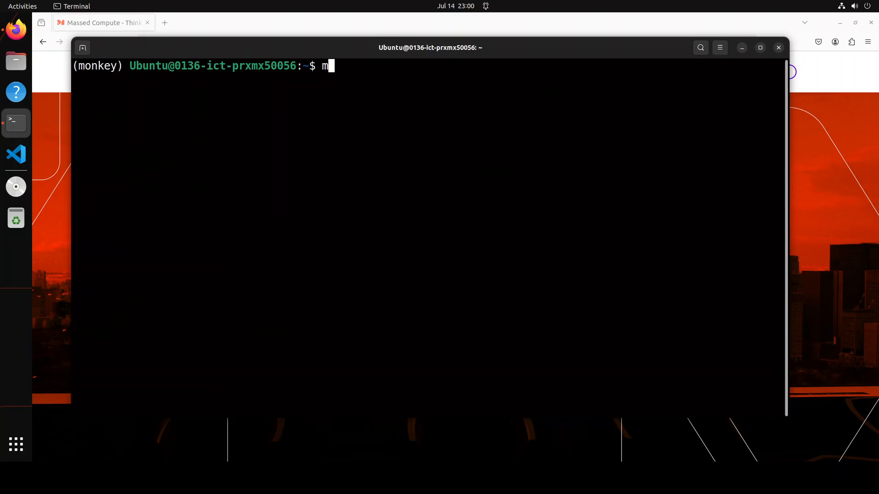
pyautogui.write('kdir monkey')
pyautogui.write('cd monkey')
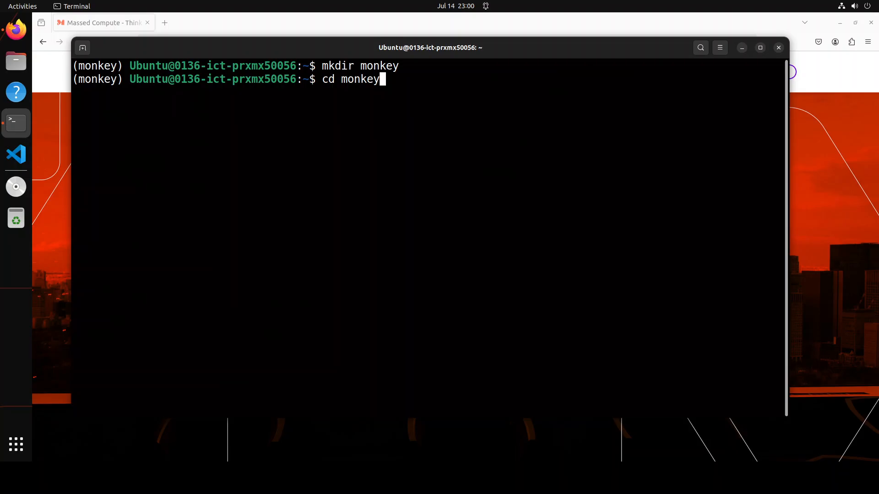
pyautogui.write('touch')
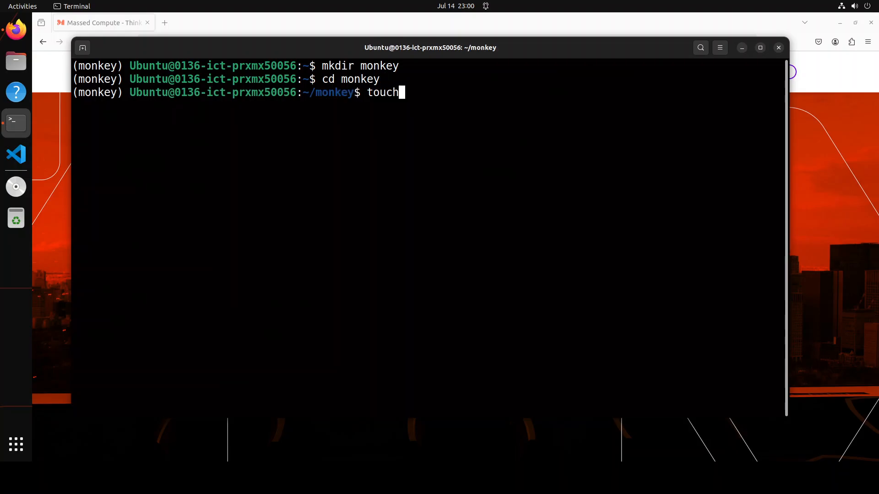
pyautogui.write('requirements.t')
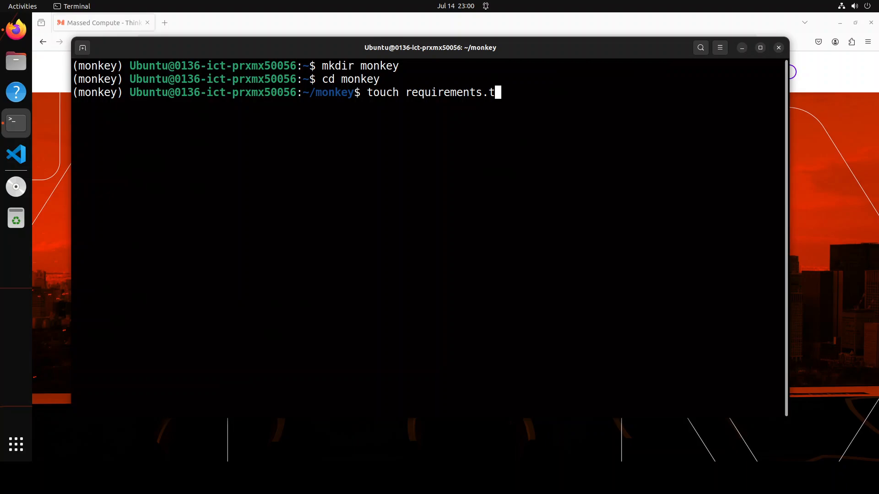
pyautogui.write('xt')
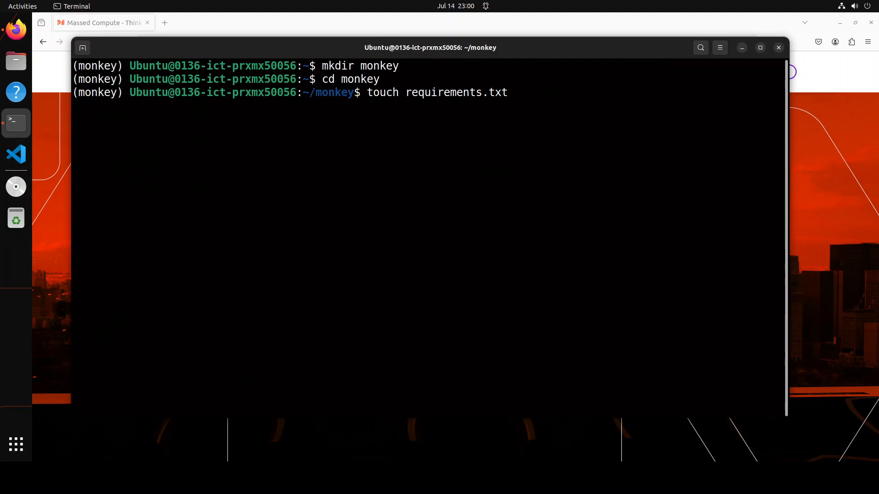
# - Paste the package list (transformers, torch, gradio, peft…) into requirements.txt in vi and save
pyautogui.write('vi requirements.txt')
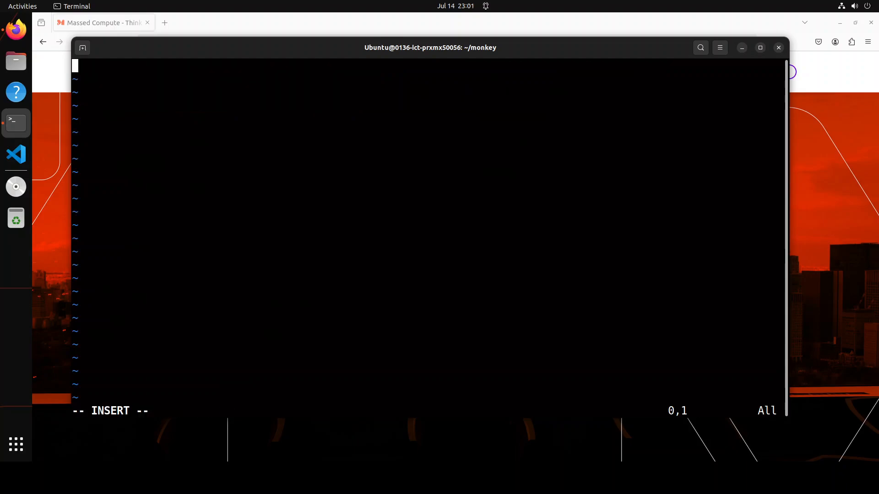
pyautogui.rightClick(309, 183)
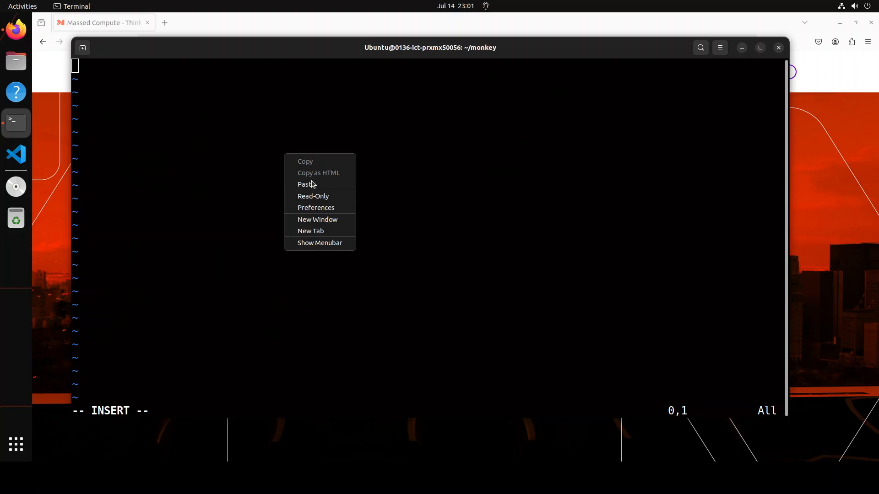
pyautogui.click(304, 185)
pyautogui.write(':wq')
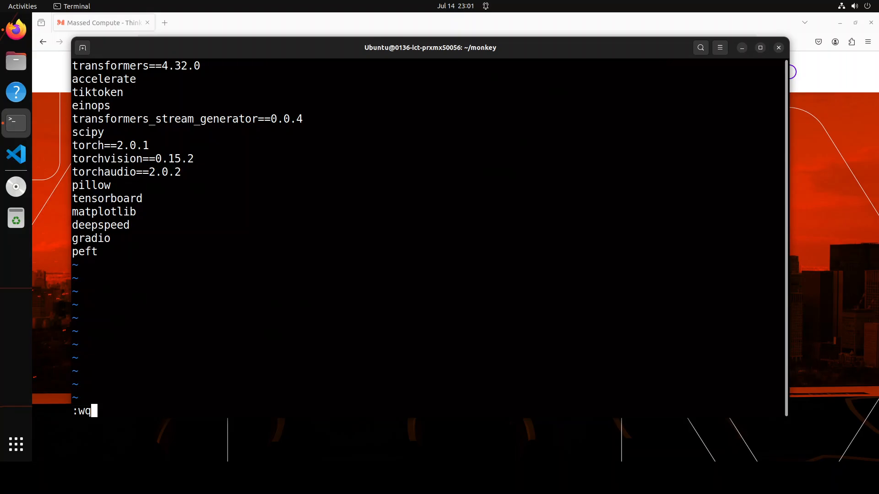
pyautogui.press('Return')
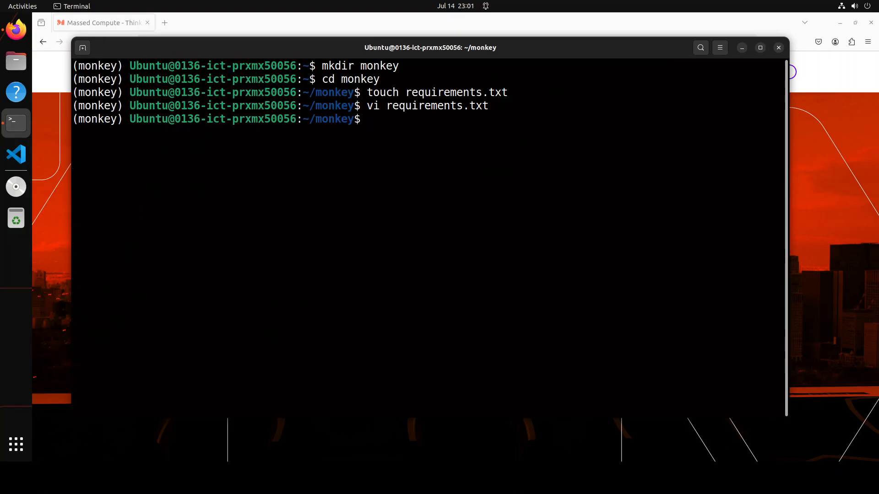
# - Install the requirements.txt packages with pip and clear the terminal
pyautogui.write('pip inst')
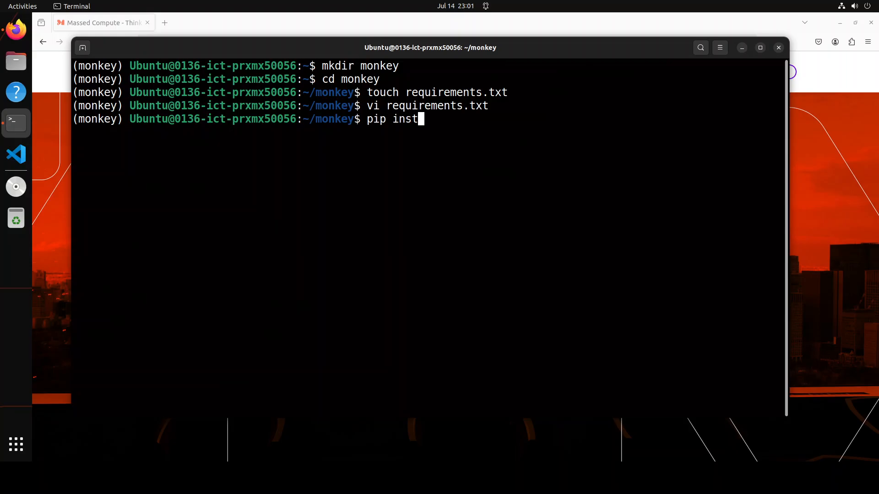
pyautogui.write('all -r requirements.txt')
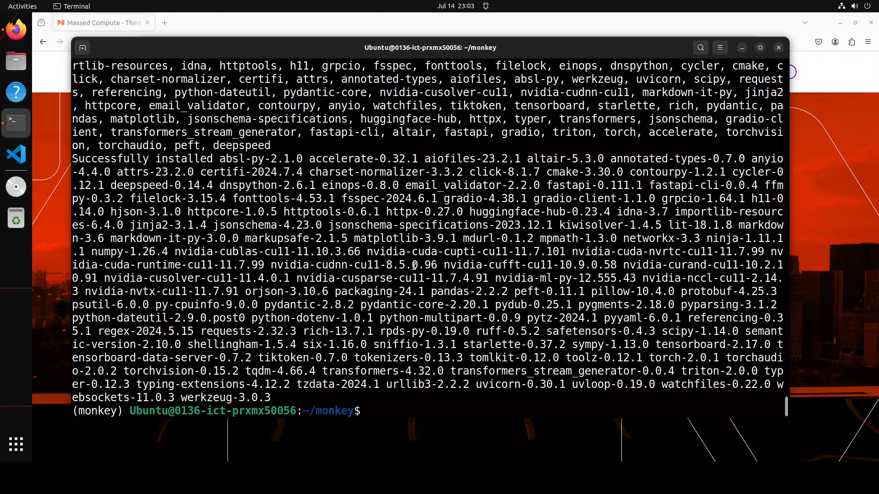
pyautogui.write('cle')
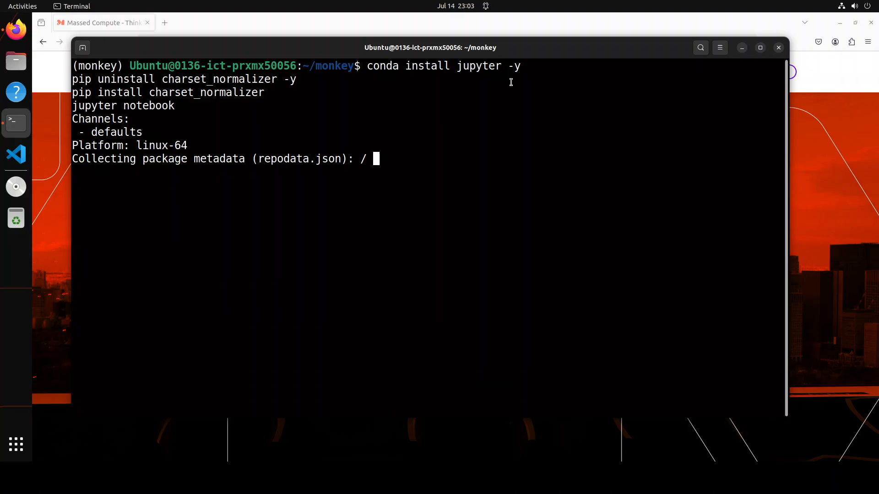
pyautogui.moveTo(557, 83)
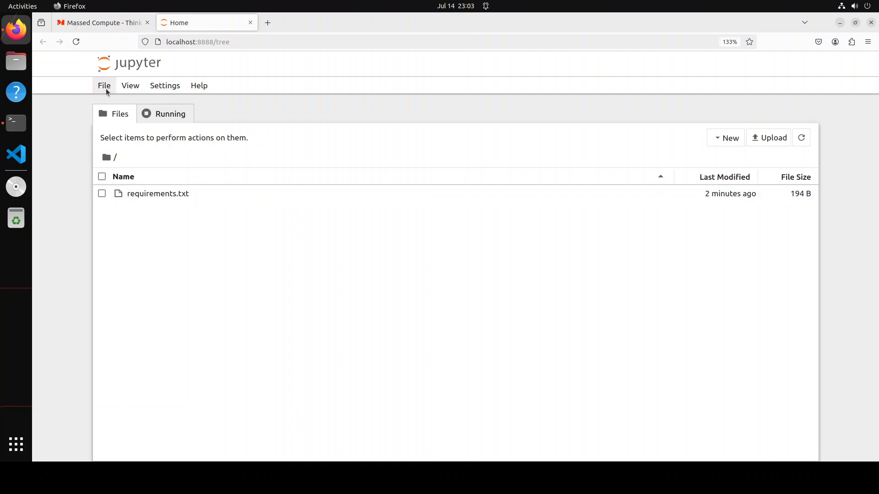
# - Create a new notebook whose first cell imports AutoModelForCausalLM and AutoTokenizer
pyautogui.click(104, 86)
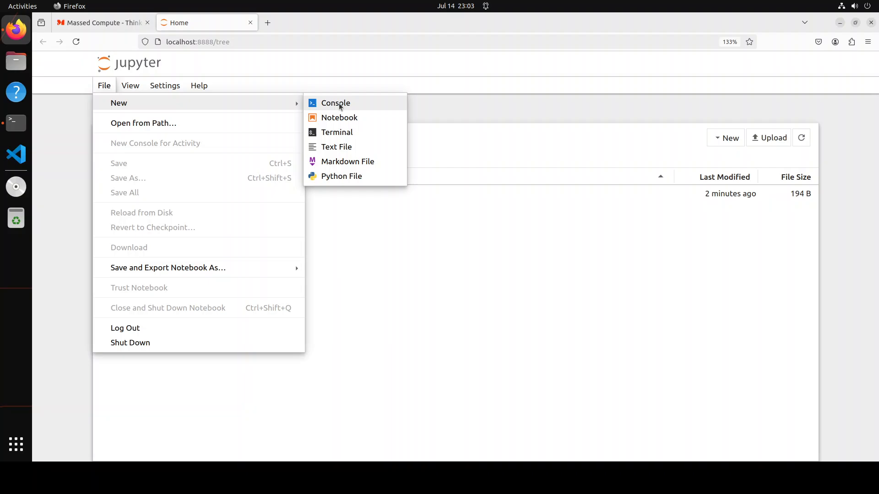
pyautogui.click(338, 117)
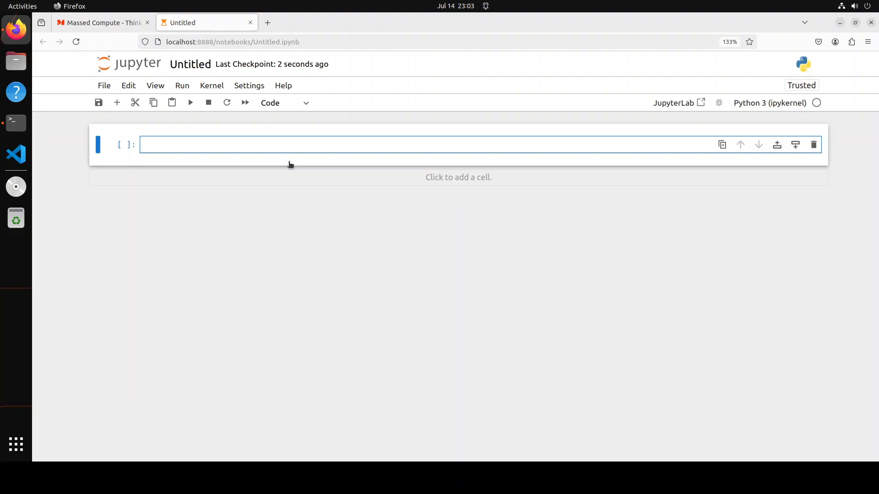
pyautogui.write('from transformers import AutoModelForCausalLM, AutoTokenizer')
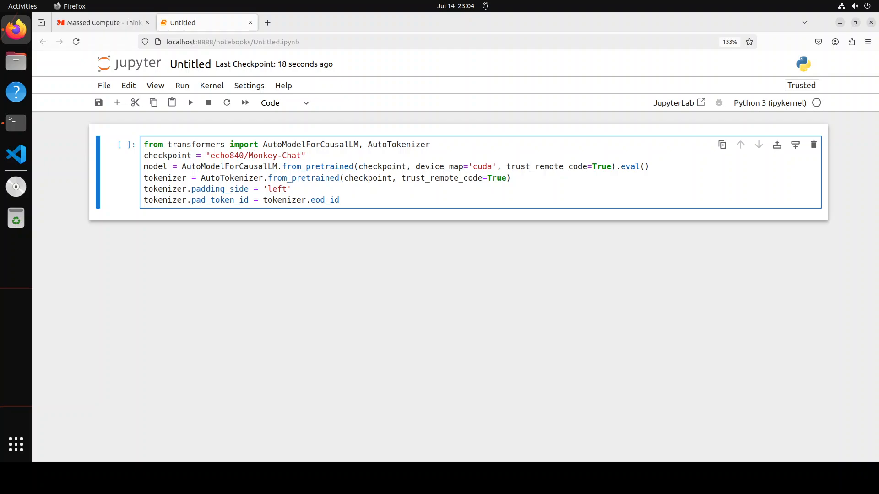
pyautogui.click(191, 103)
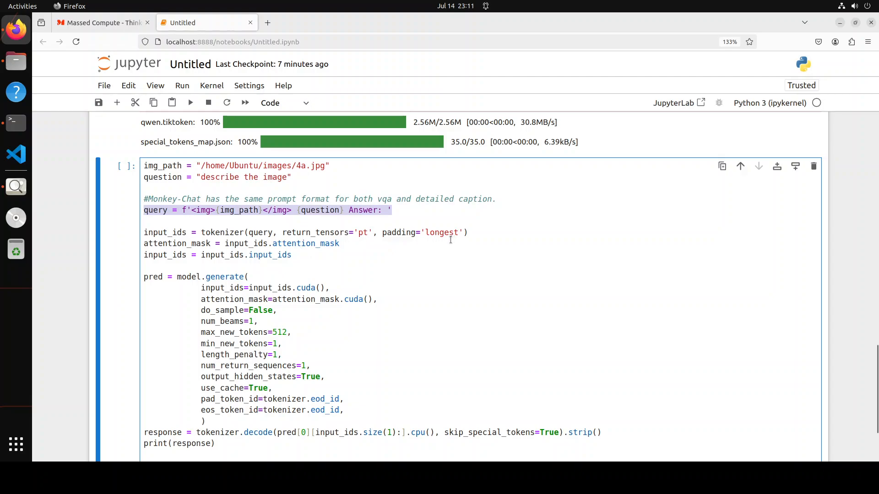
pyautogui.moveTo(365, 241)
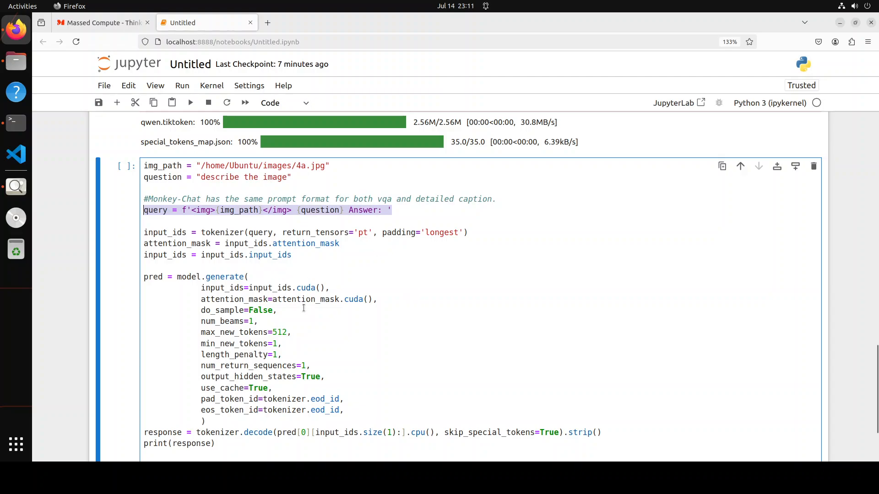
pyautogui.scroll(-3)
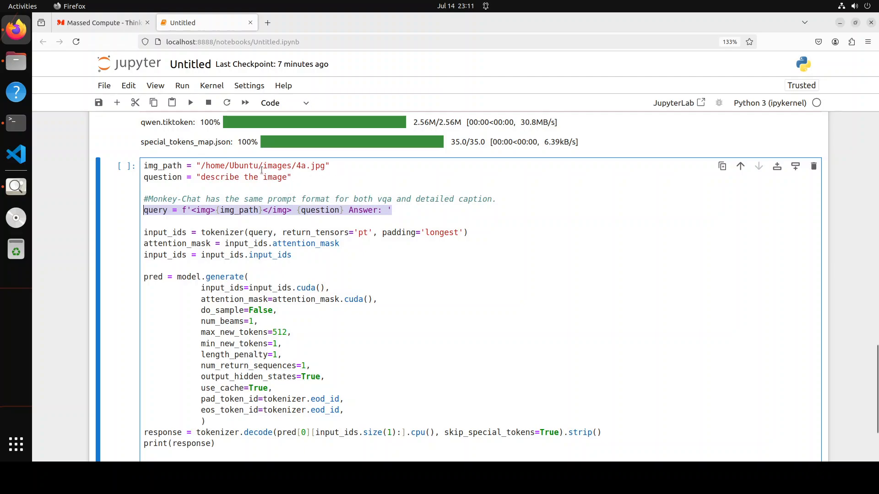
pyautogui.moveTo(15, 186)
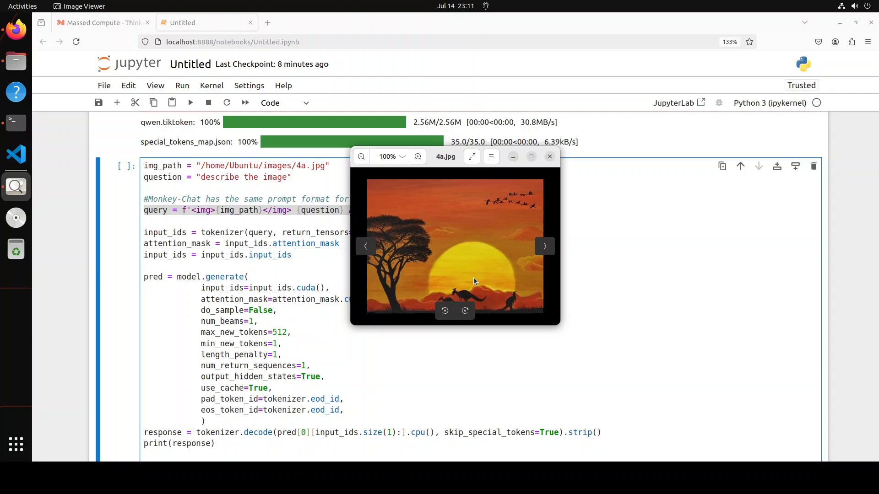
pyautogui.moveTo(572, 269)
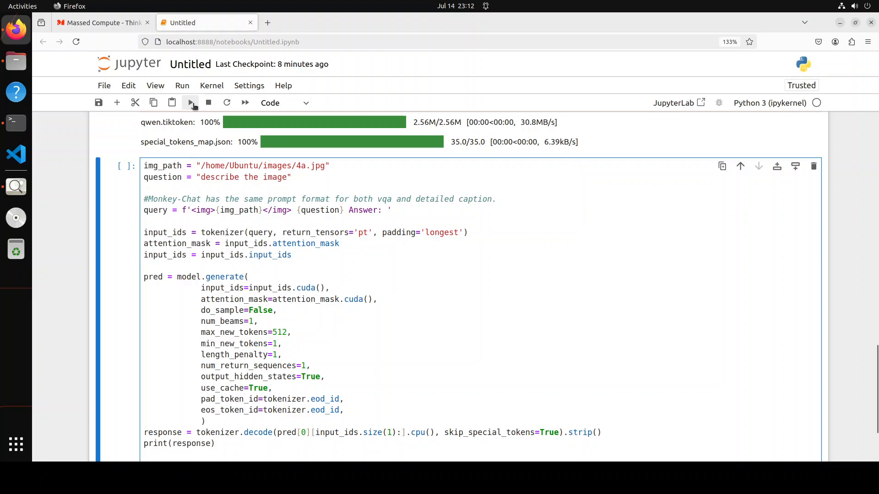
pyautogui.click(190, 102)
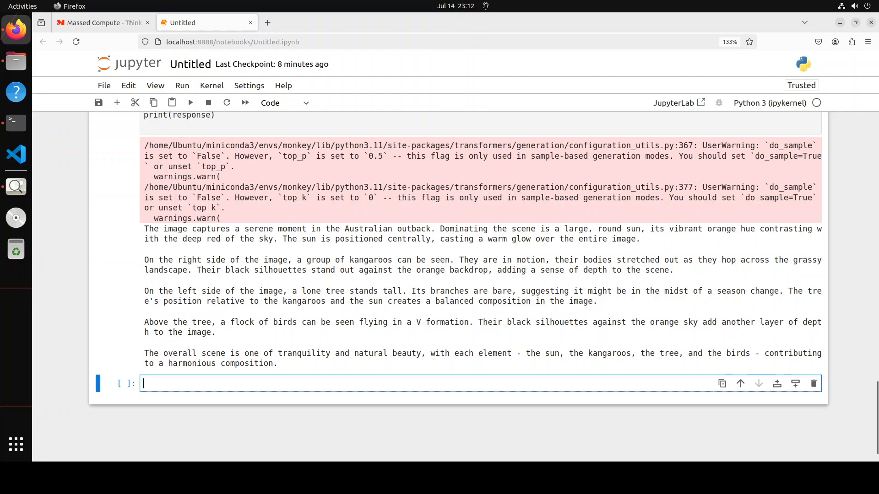
pyautogui.moveTo(25, 196)
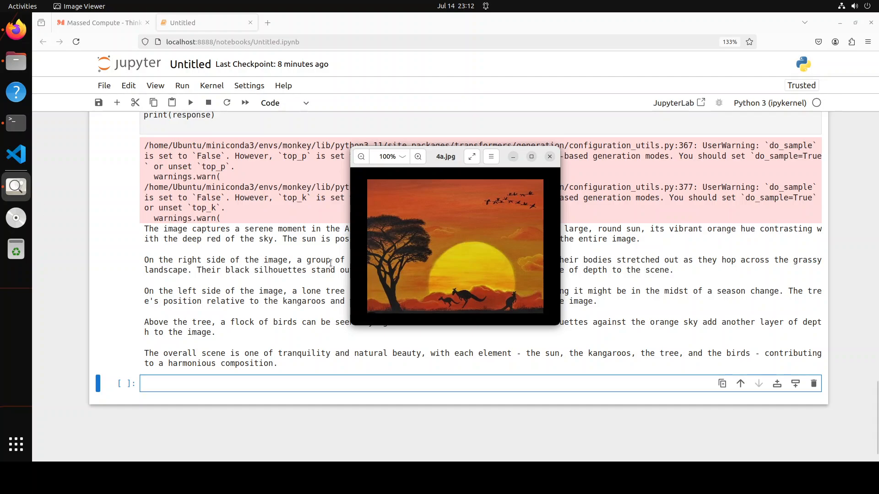
pyautogui.click(549, 156)
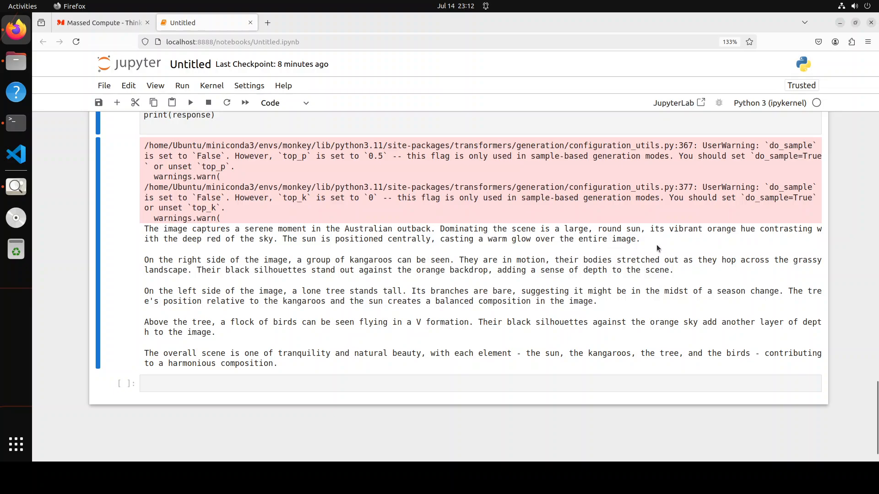
pyautogui.moveTo(823, 236)
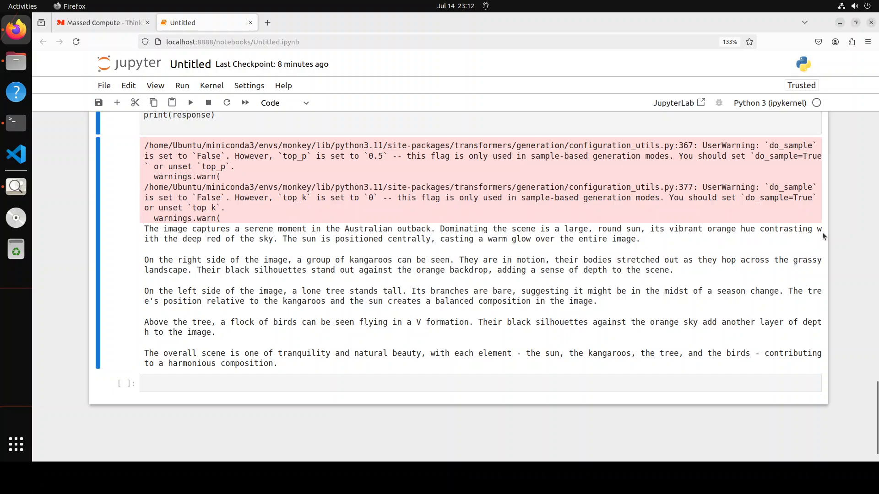
pyautogui.moveTo(268, 250)
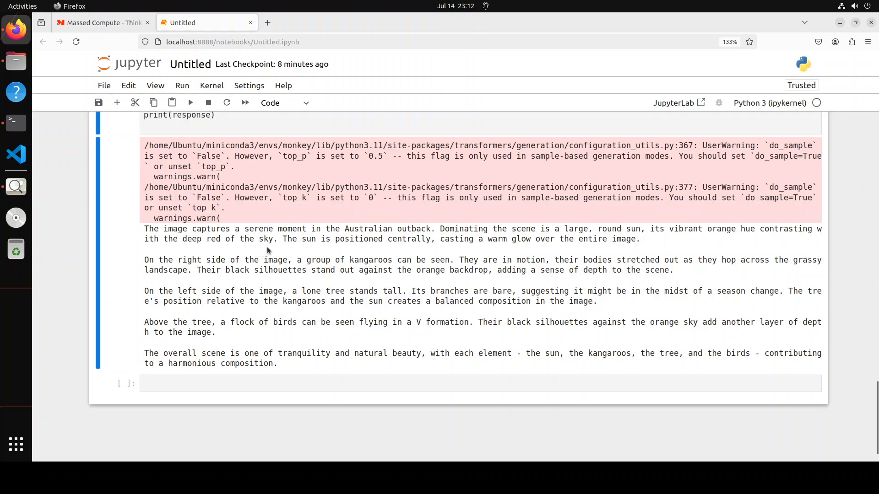
pyautogui.moveTo(570, 252)
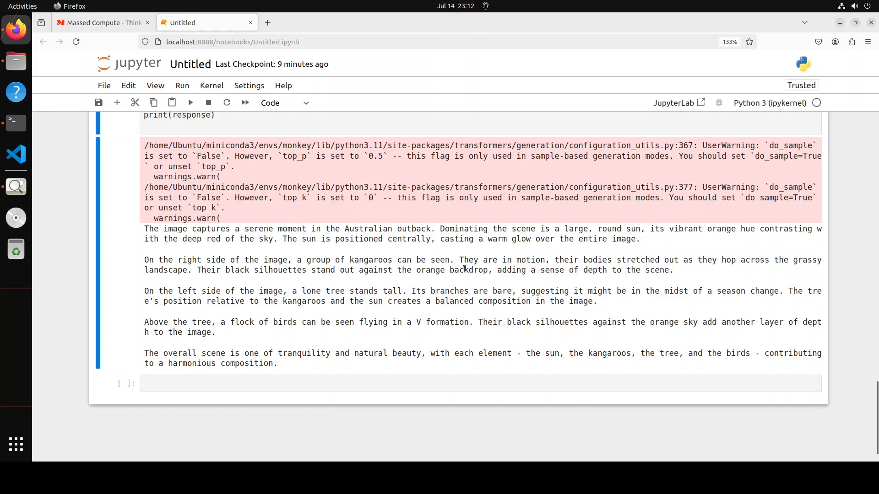
pyautogui.moveTo(683, 237)
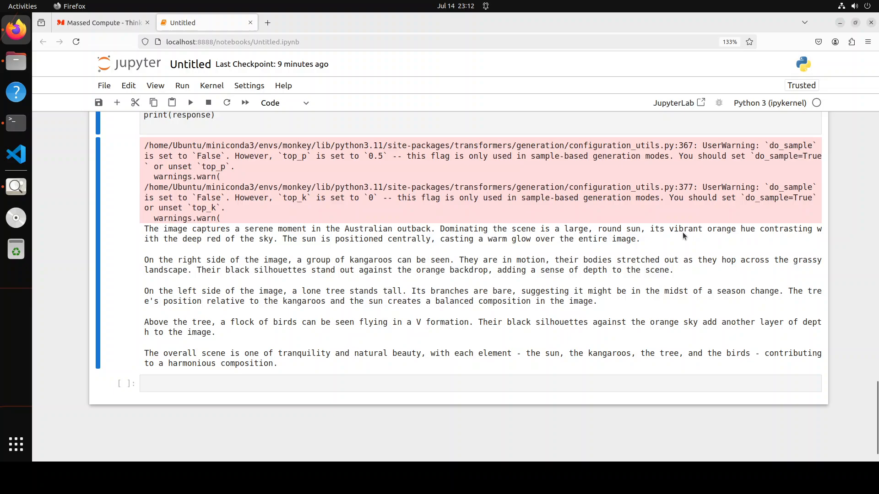
pyautogui.click(16, 187)
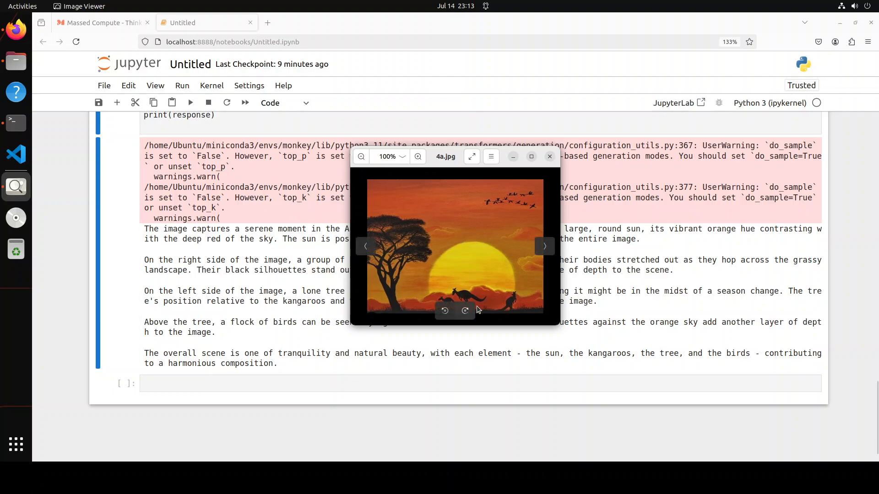
pyautogui.moveTo(610, 278)
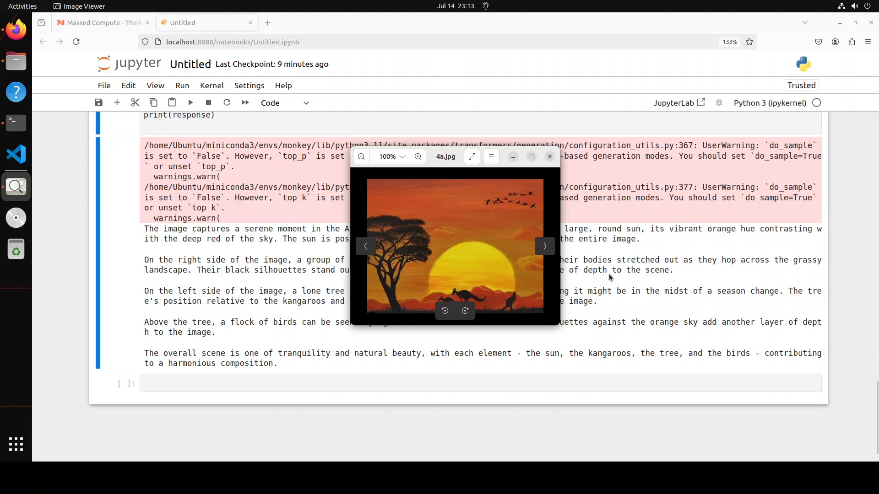
pyautogui.click(549, 156)
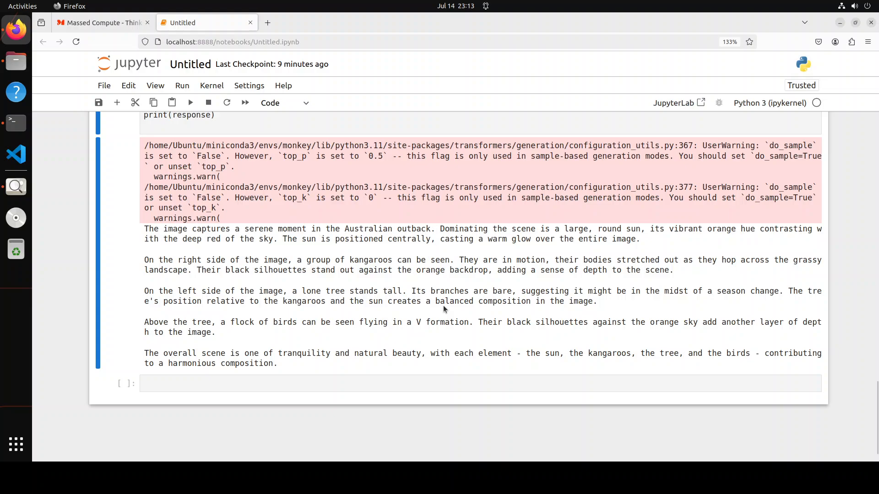
pyautogui.moveTo(572, 316)
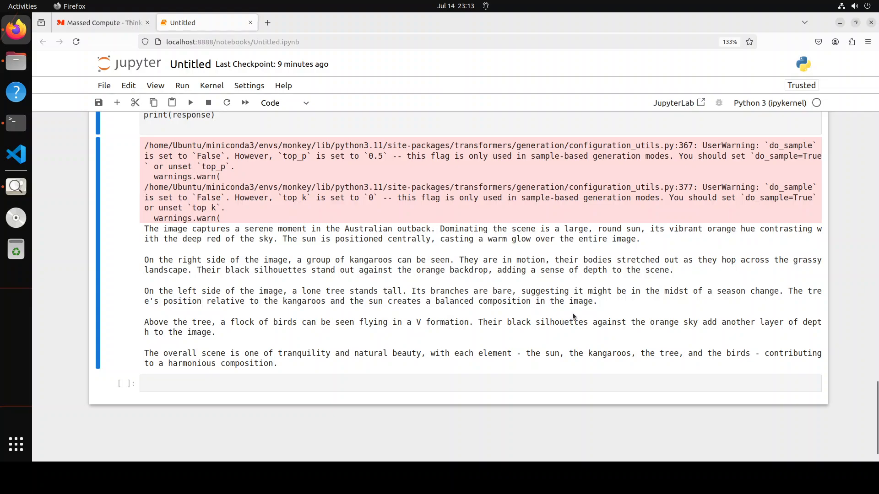
pyautogui.moveTo(711, 308)
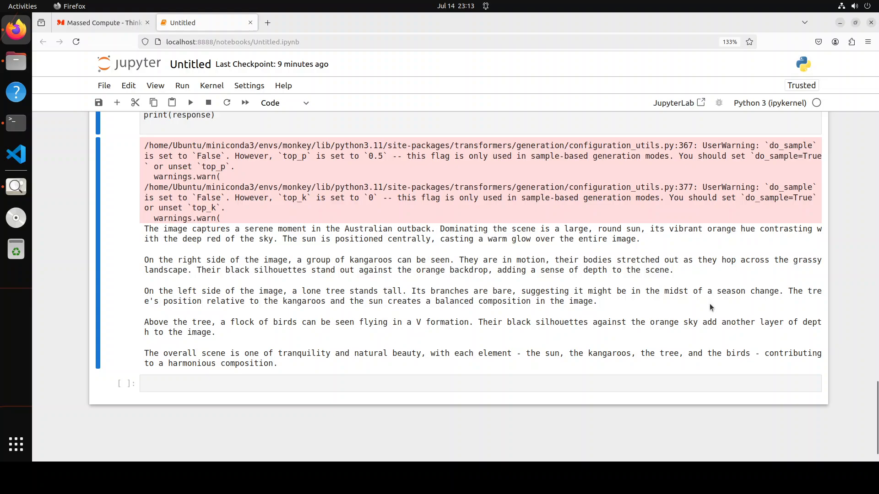
pyautogui.moveTo(231, 335)
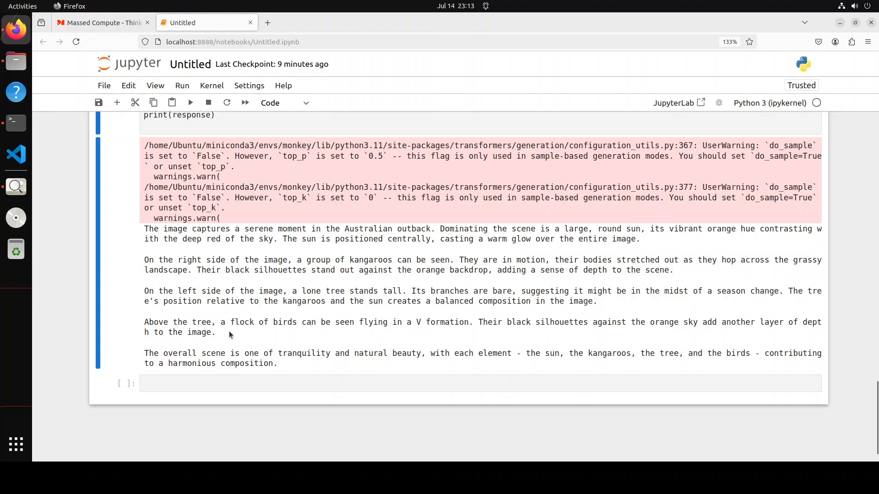
pyautogui.moveTo(489, 330)
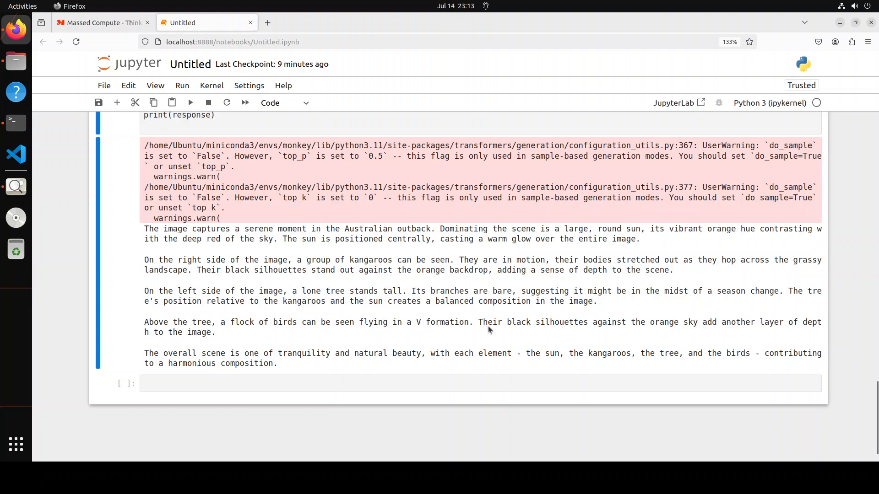
pyautogui.moveTo(480, 326)
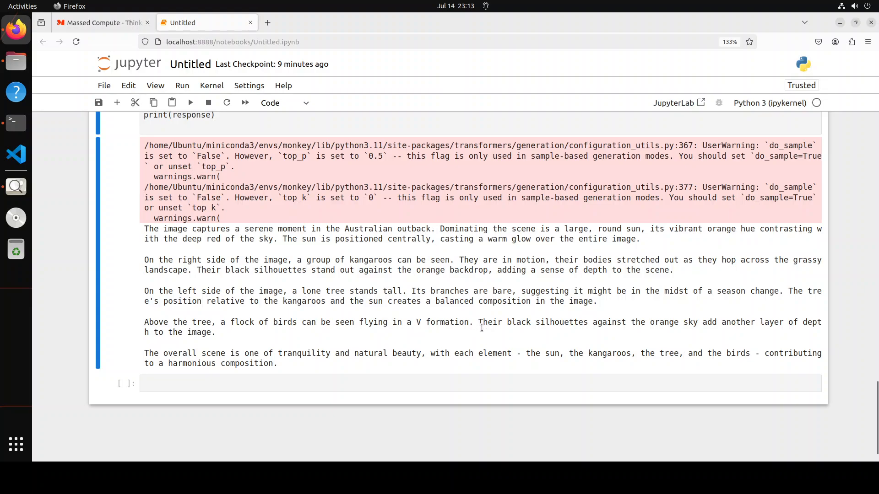
pyautogui.moveTo(688, 332)
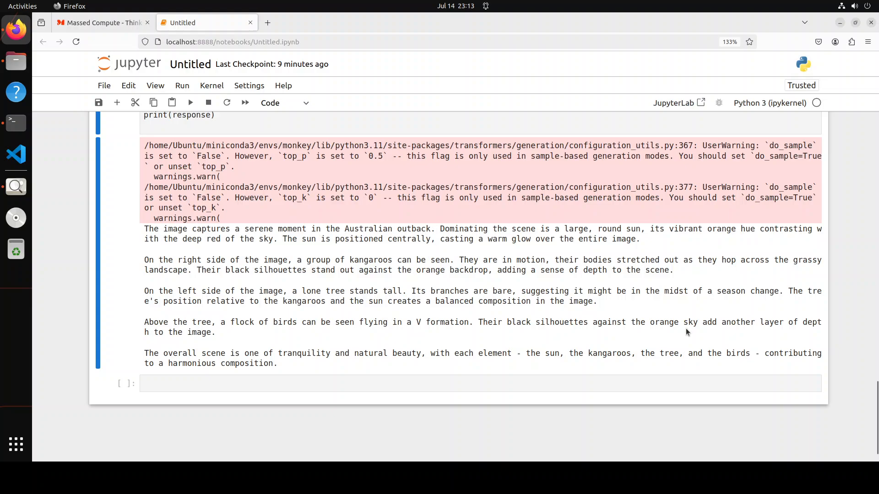
pyautogui.moveTo(270, 374)
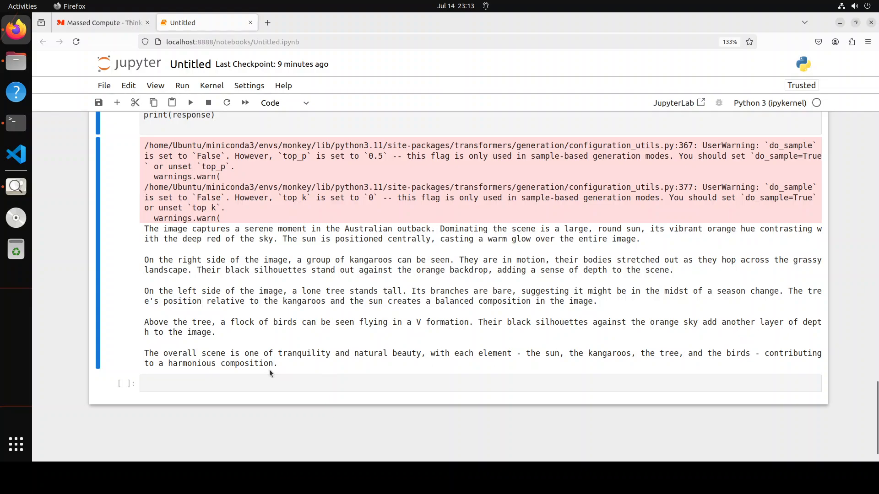
pyautogui.moveTo(431, 363)
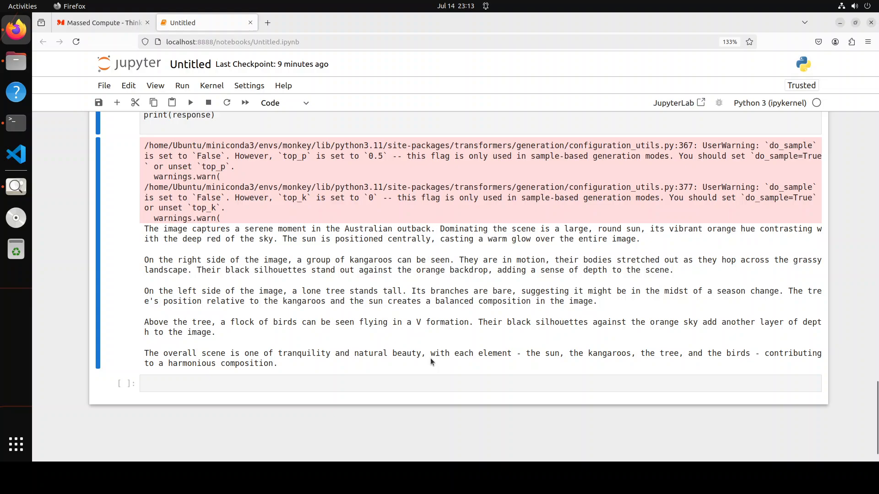
pyautogui.moveTo(715, 358)
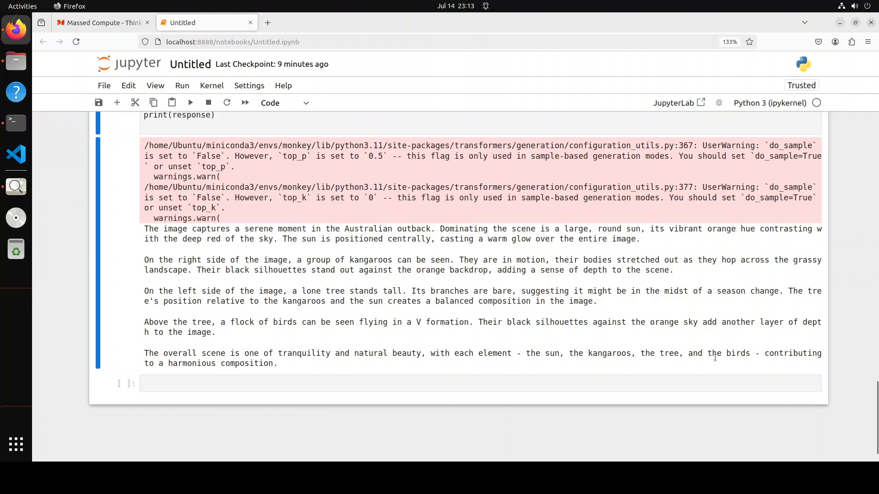
pyautogui.moveTo(191, 311)
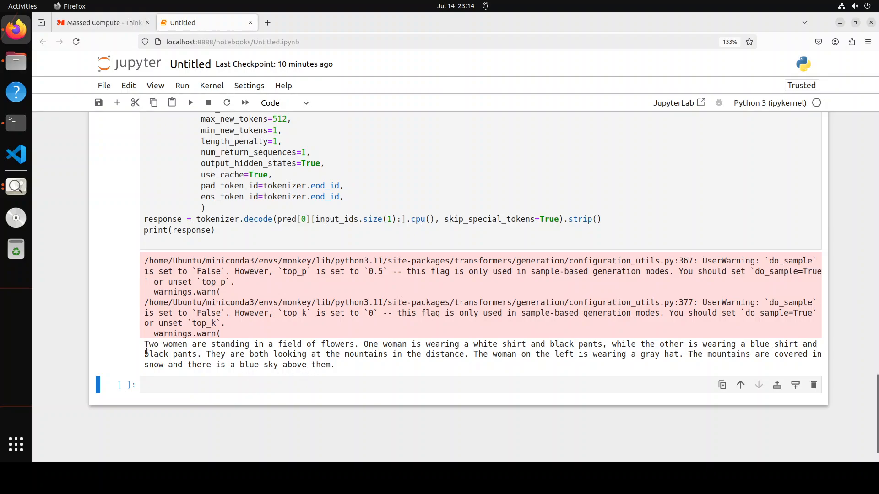
pyautogui.moveTo(339, 355)
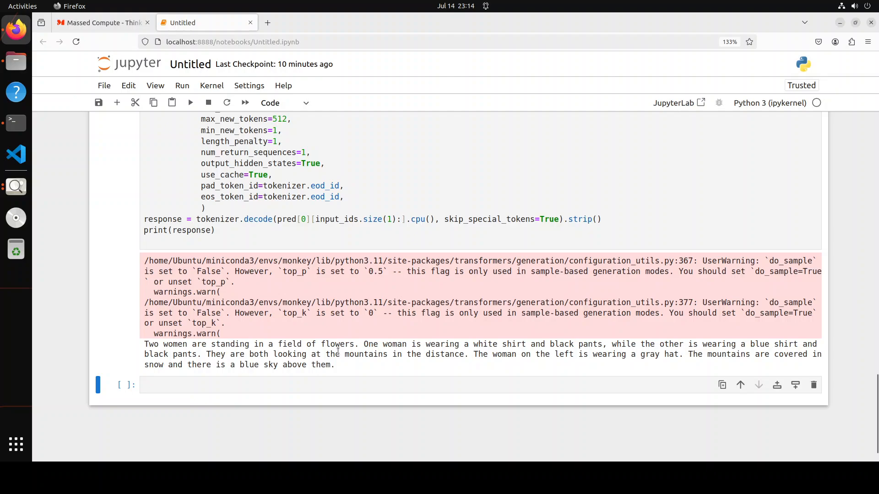
pyautogui.moveTo(15, 187)
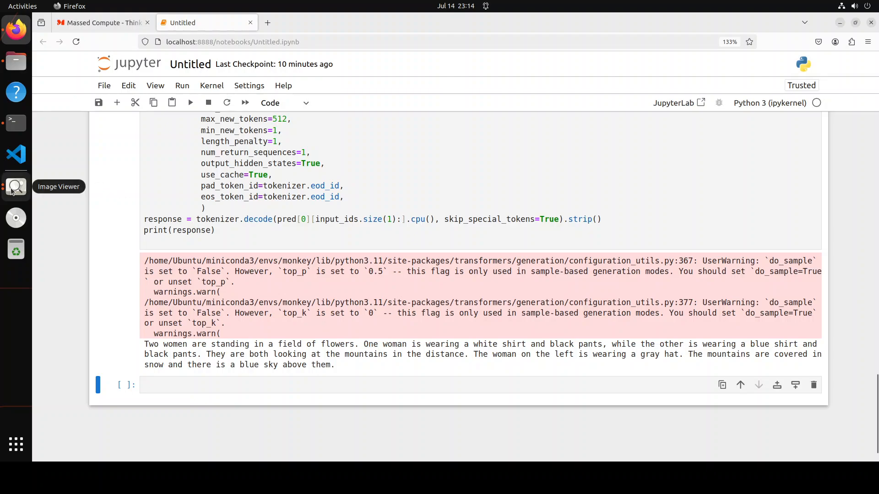
# - Bring up the photo of the two women in Image Viewer
pyautogui.click(15, 187)
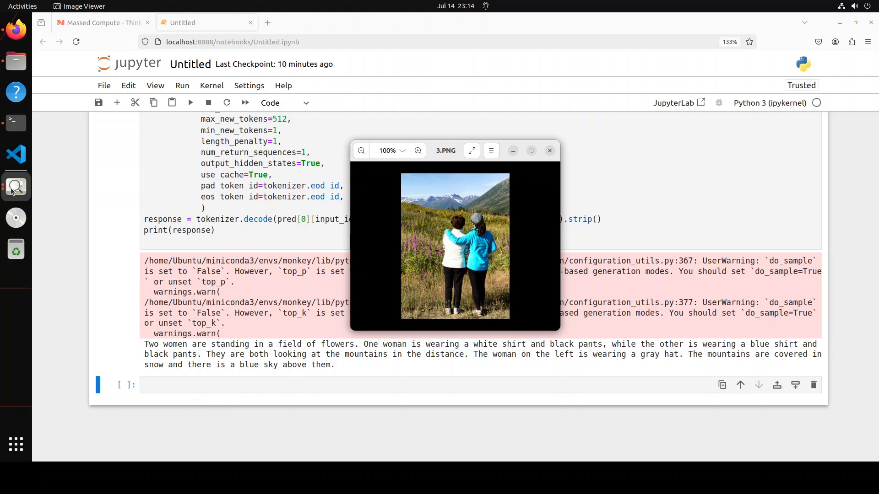
pyautogui.moveTo(475, 237)
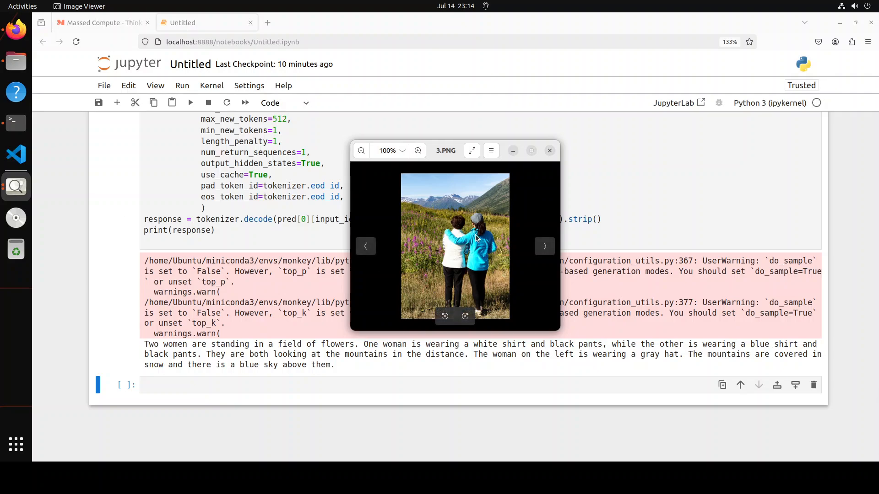
pyautogui.moveTo(489, 255)
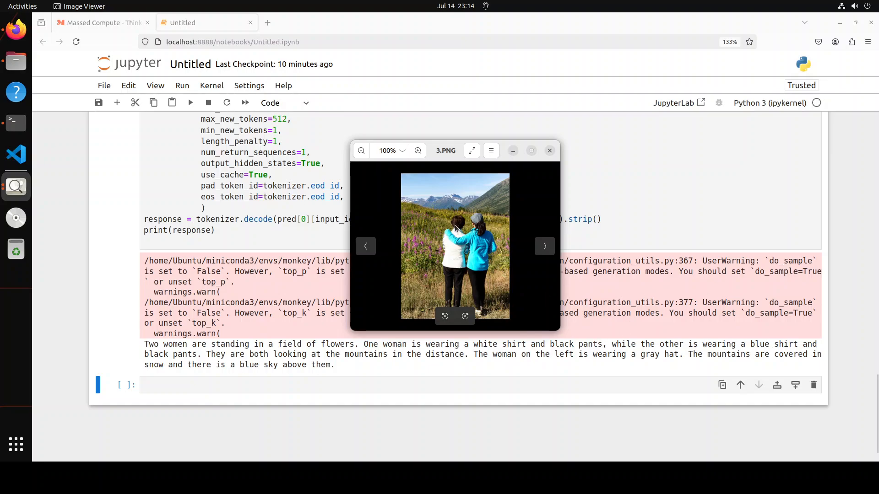
pyautogui.moveTo(455, 265)
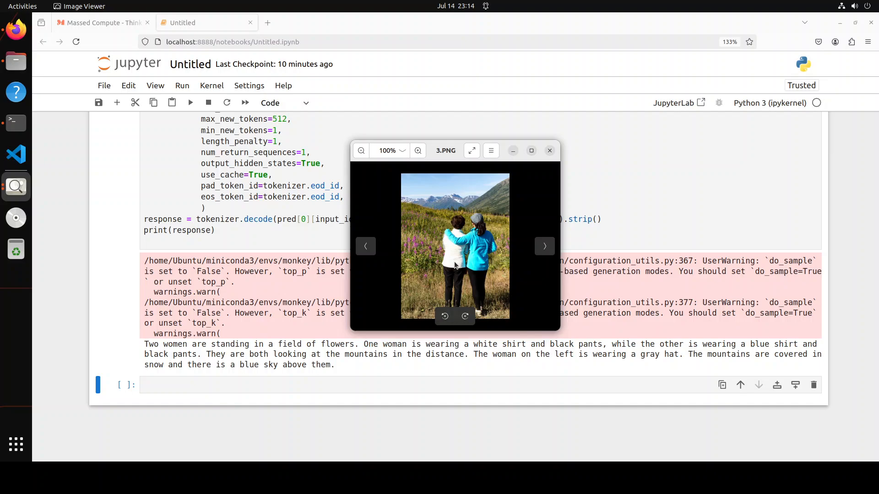
pyautogui.moveTo(289, 354)
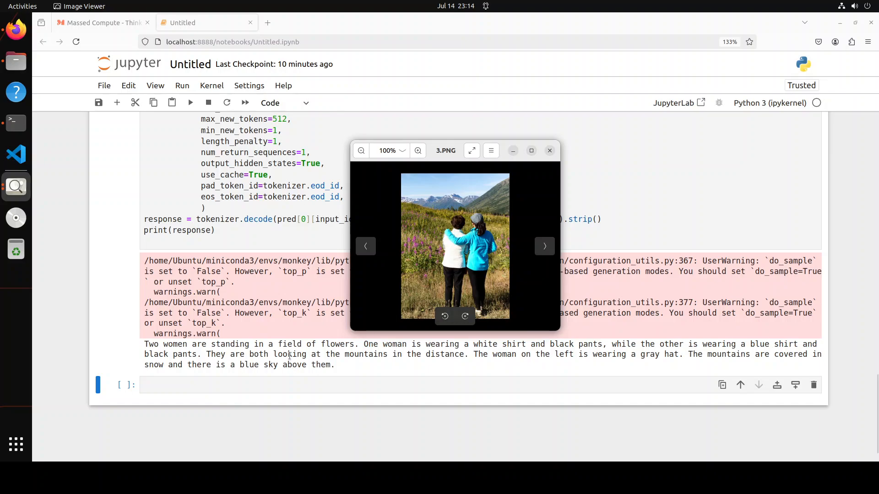
pyautogui.moveTo(317, 368)
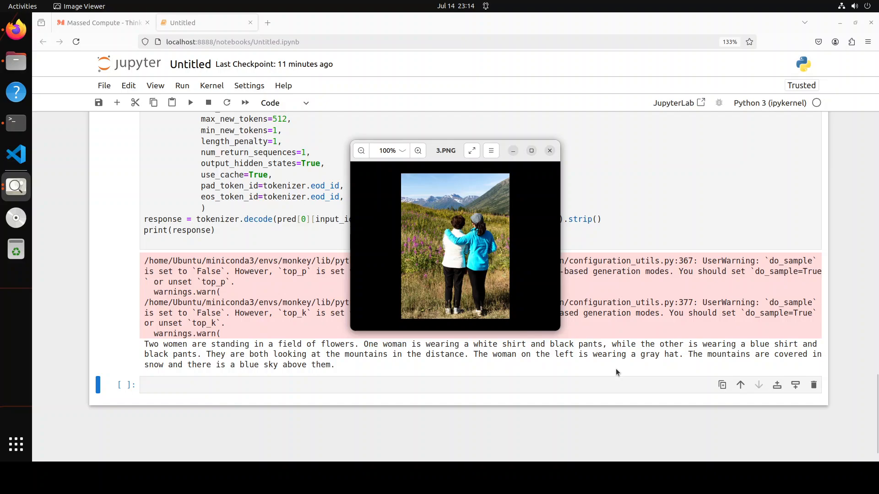
pyautogui.moveTo(762, 364)
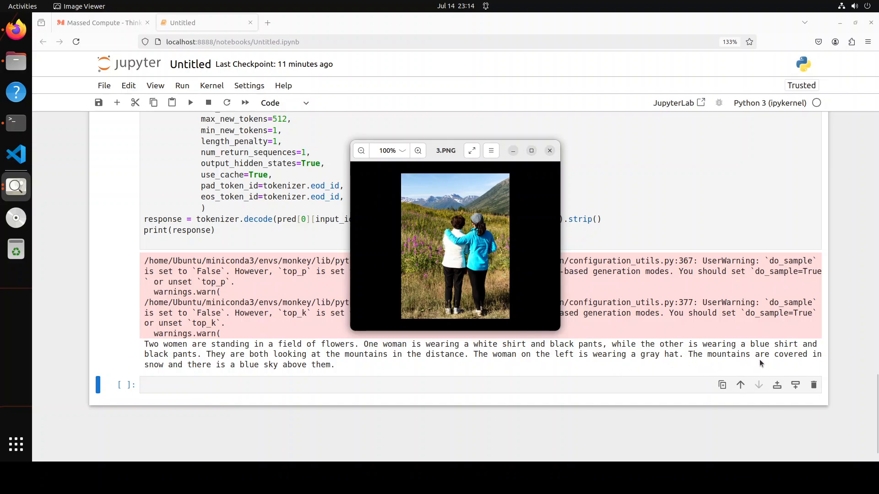
pyautogui.moveTo(267, 376)
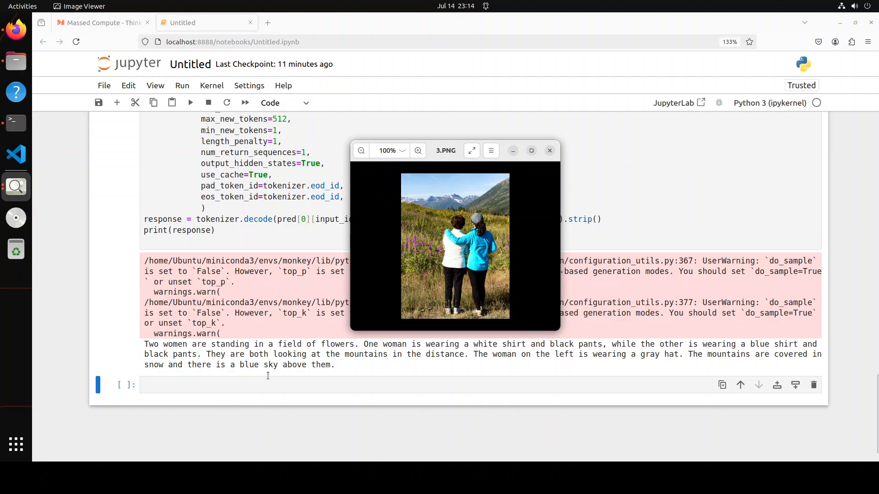
pyautogui.moveTo(339, 359)
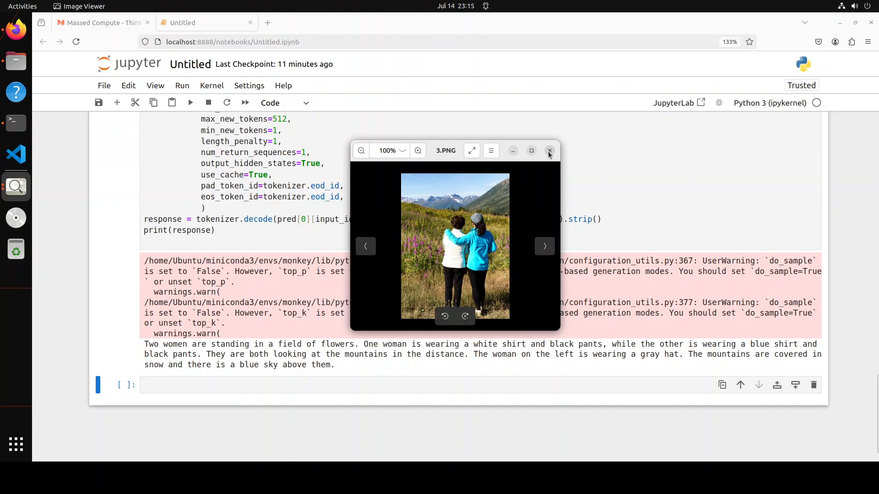
# - Close the photo of the two women and switch to the Files window
pyautogui.click(549, 150)
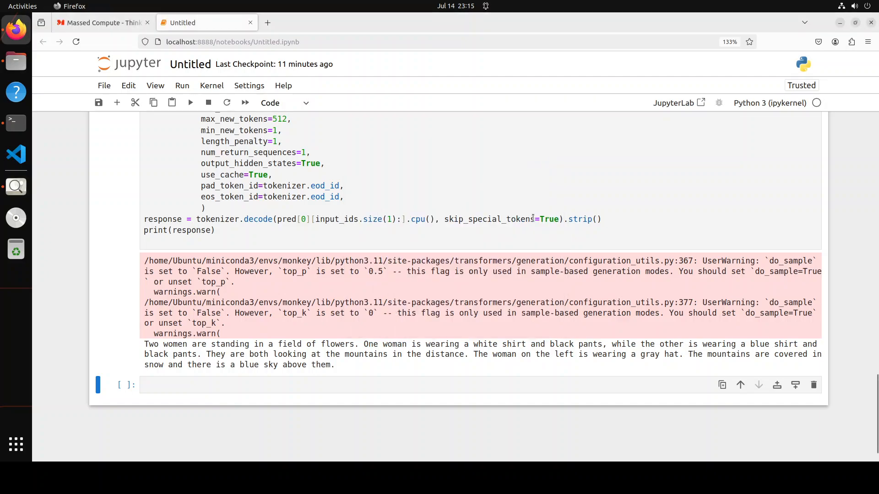
pyautogui.moveTo(15, 60)
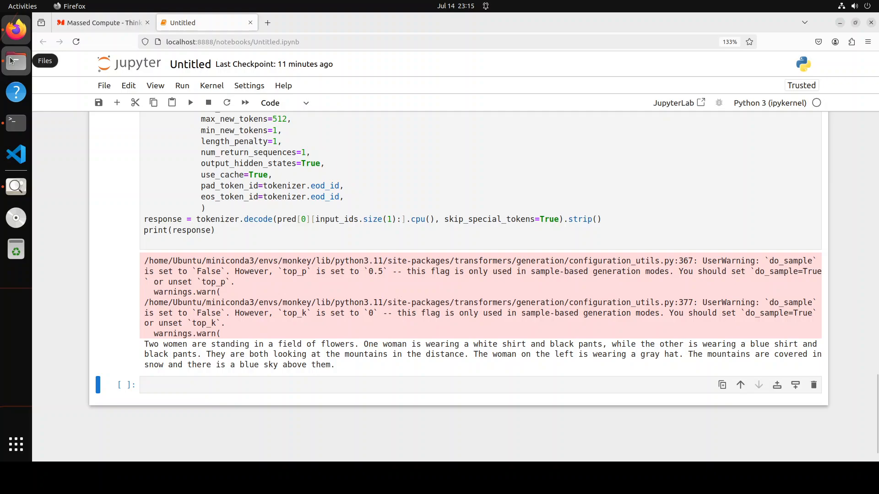
pyautogui.click(14, 60)
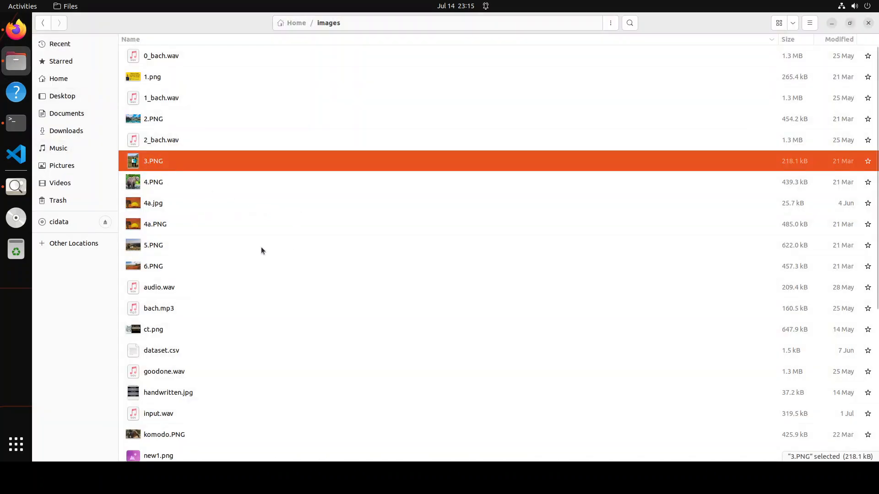
pyautogui.moveTo(181, 436)
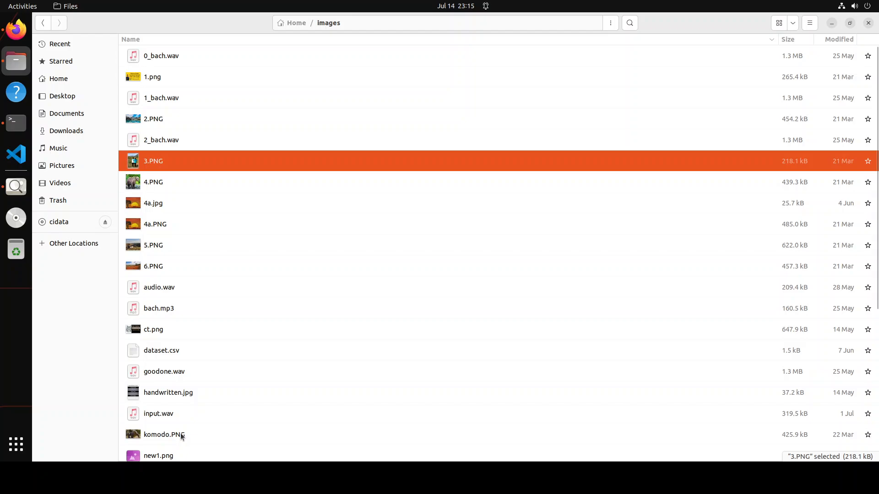
# - Open komodo.PNG from the images folder in Image Viewer
pyautogui.click(165, 435)
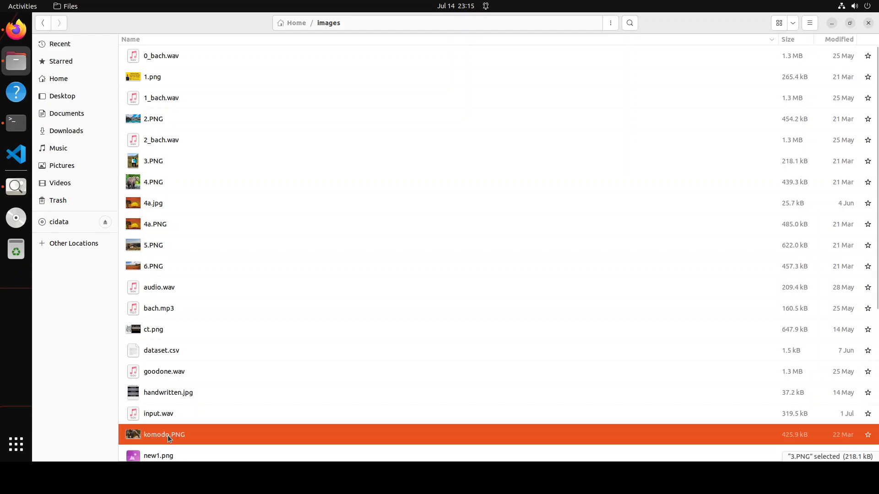
pyautogui.doubleClick(169, 434)
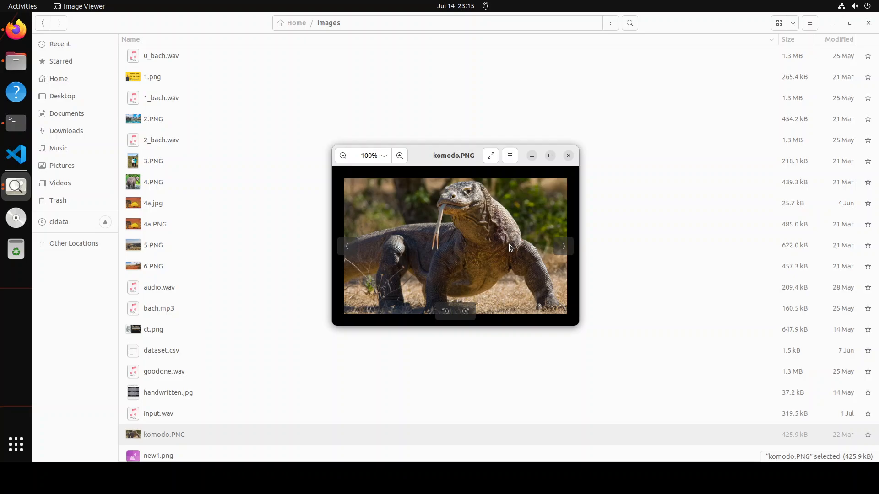
pyautogui.moveTo(375, 177)
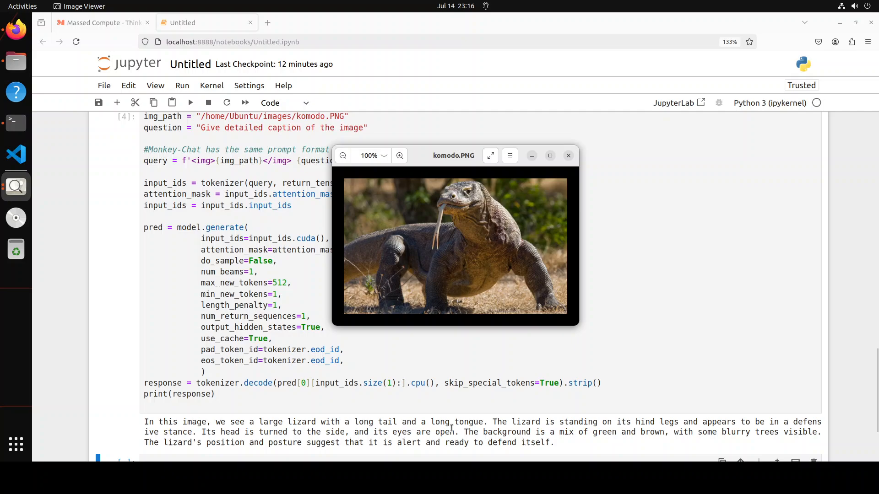
pyautogui.moveTo(472, 432)
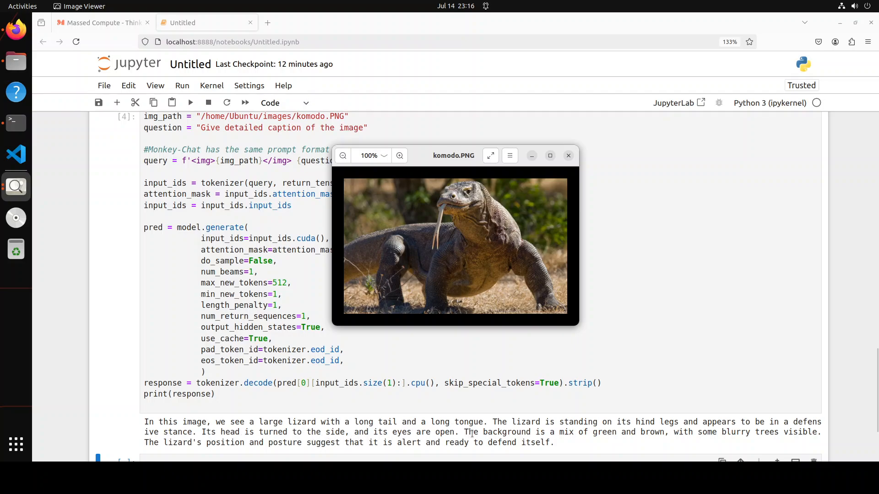
pyautogui.moveTo(625, 440)
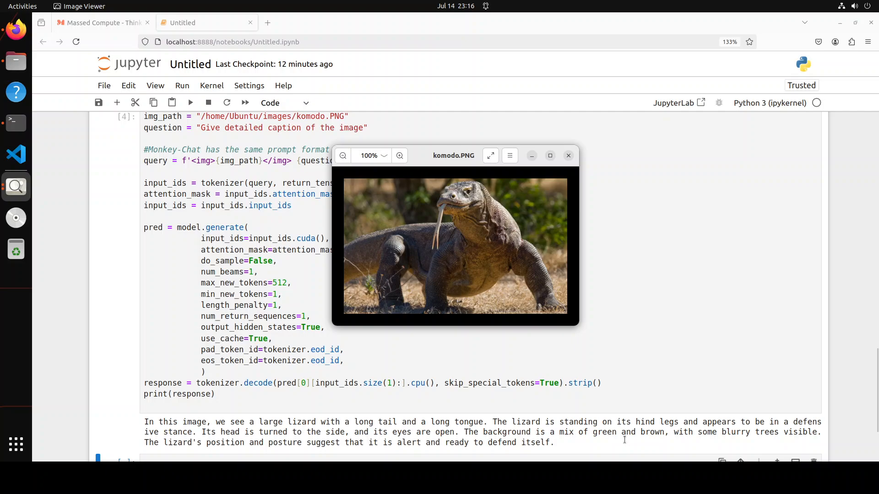
pyautogui.moveTo(704, 435)
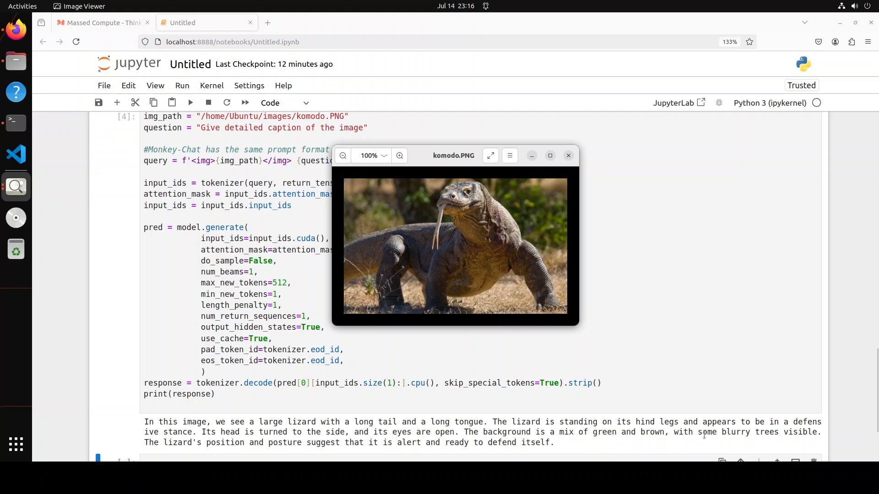
pyautogui.moveTo(313, 458)
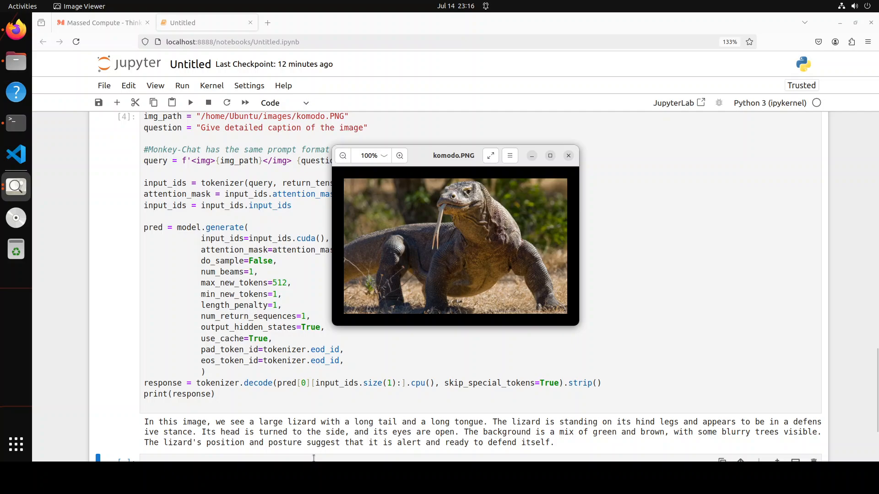
pyautogui.moveTo(518, 453)
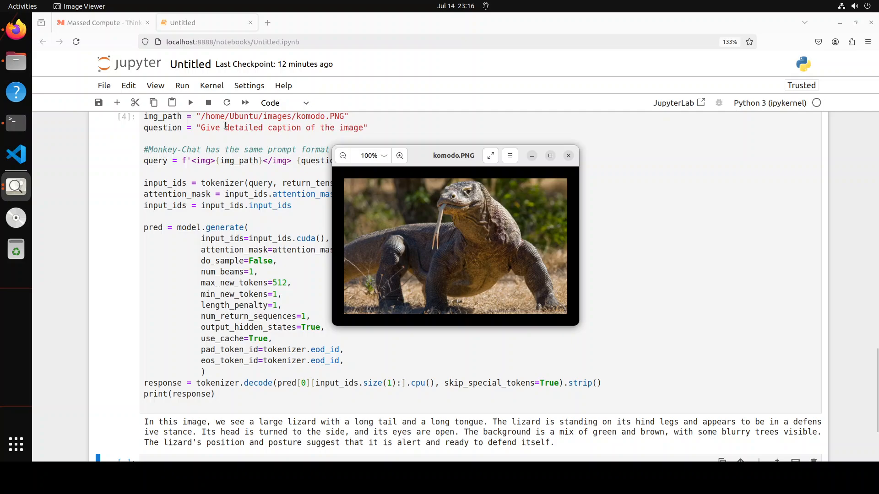
pyautogui.click(567, 156)
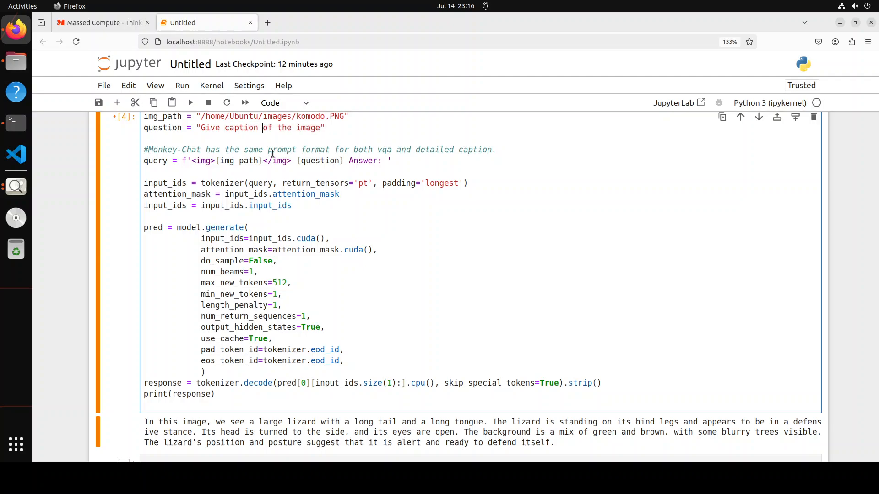
# - Rerun with 'Give caption to the image', then edit the question to ask for a one-word caption
pyautogui.write('to')
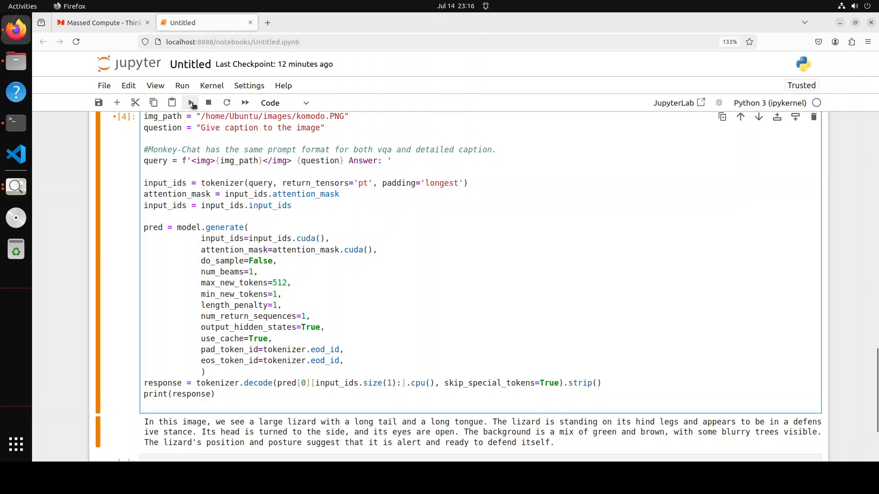
pyautogui.click(191, 102)
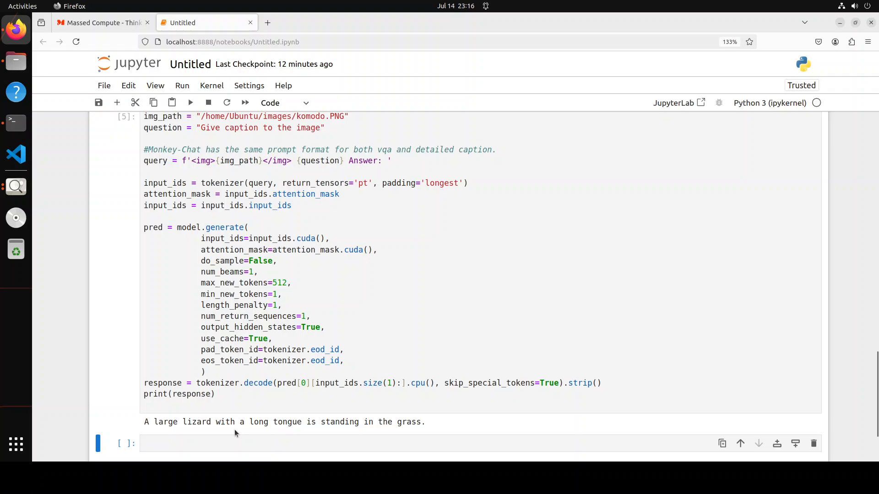
pyautogui.doubleClick(158, 422)
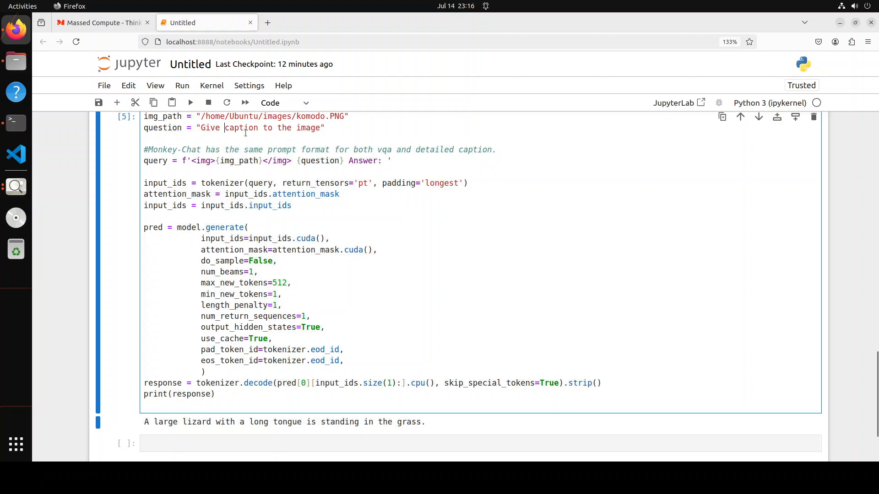
pyautogui.write('one word')
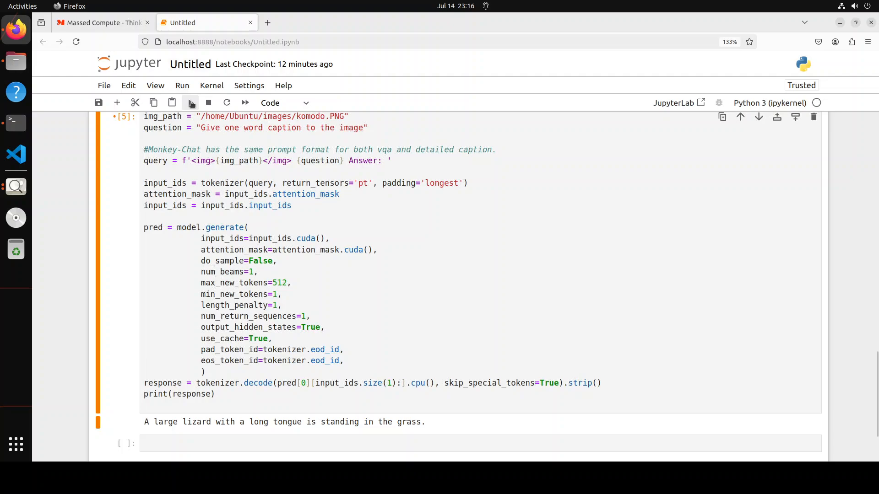
# - Run the one-word caption request, then change the question to ask for a short caption
pyautogui.click(191, 102)
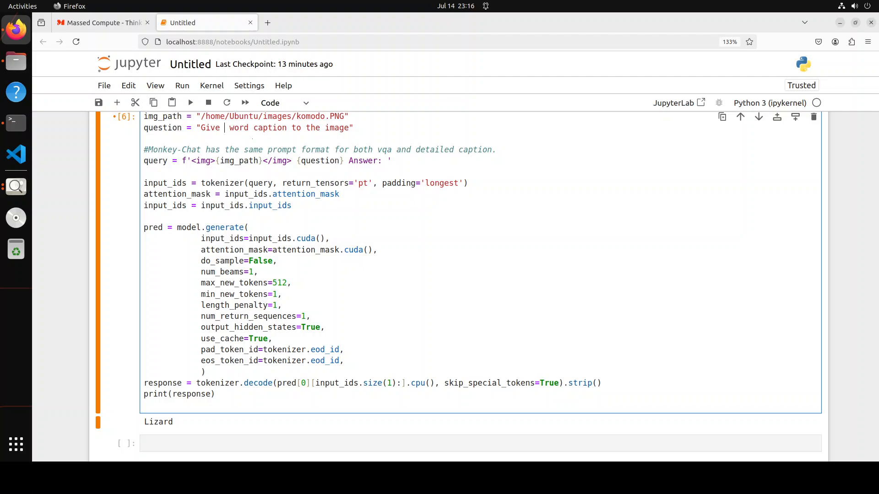
pyautogui.write('short')
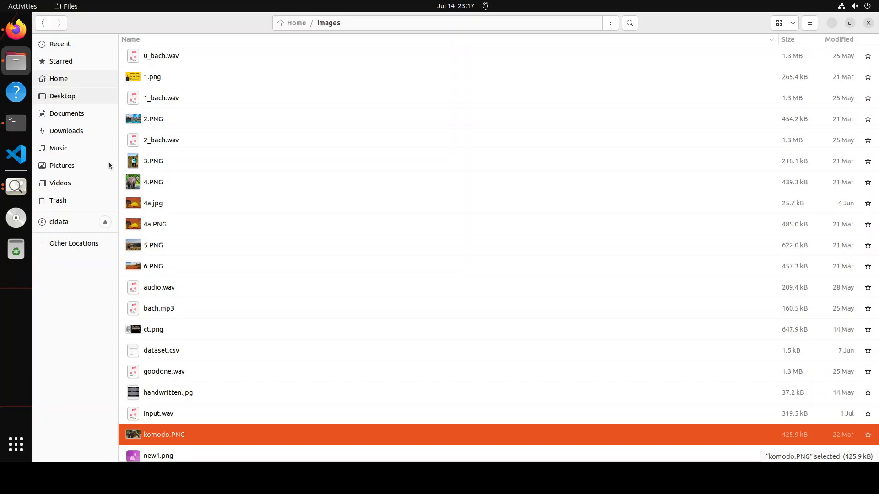
pyautogui.moveTo(160, 227)
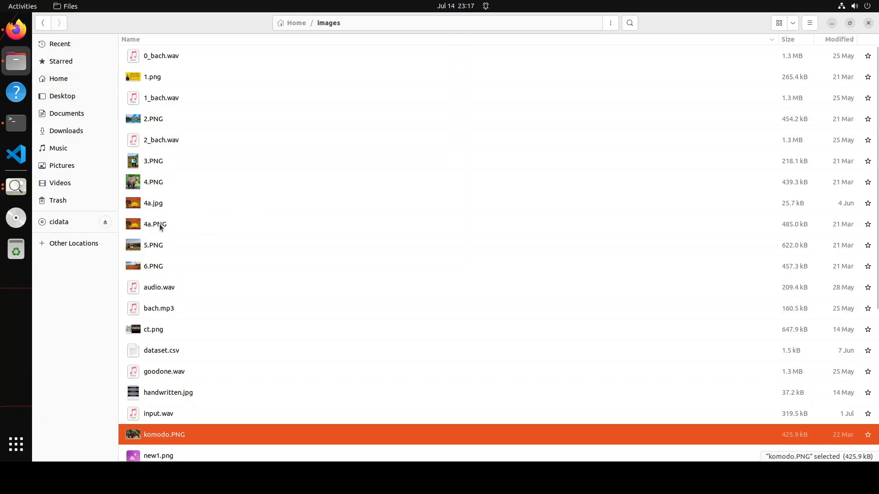
# - Search the folder for 'o' and open ocr.png in Image Viewer
pyautogui.write('o')
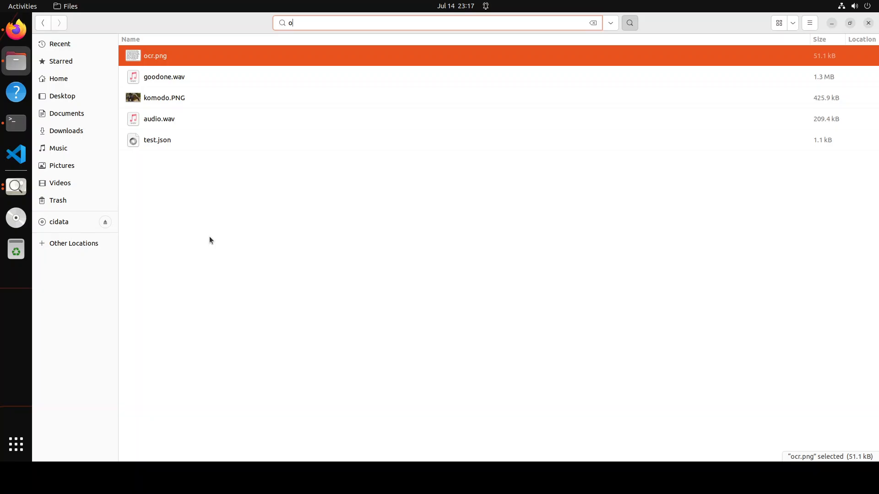
pyautogui.doubleClick(155, 55)
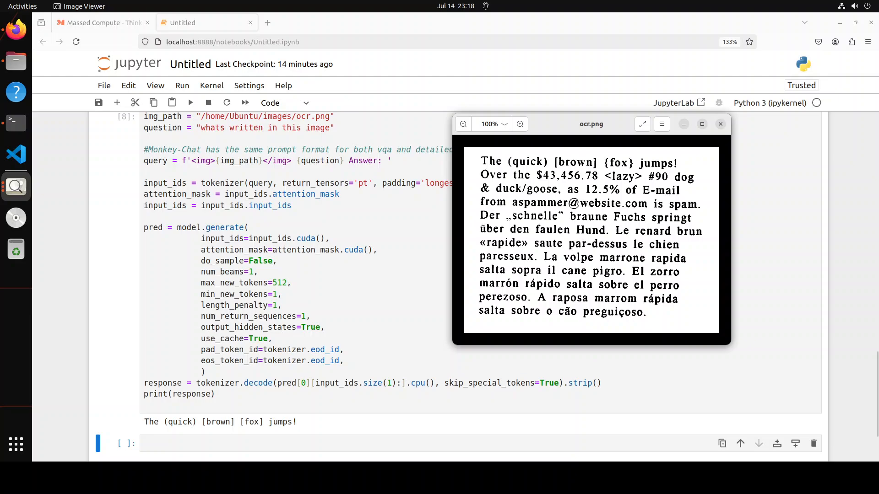
pyautogui.moveTo(591, 240)
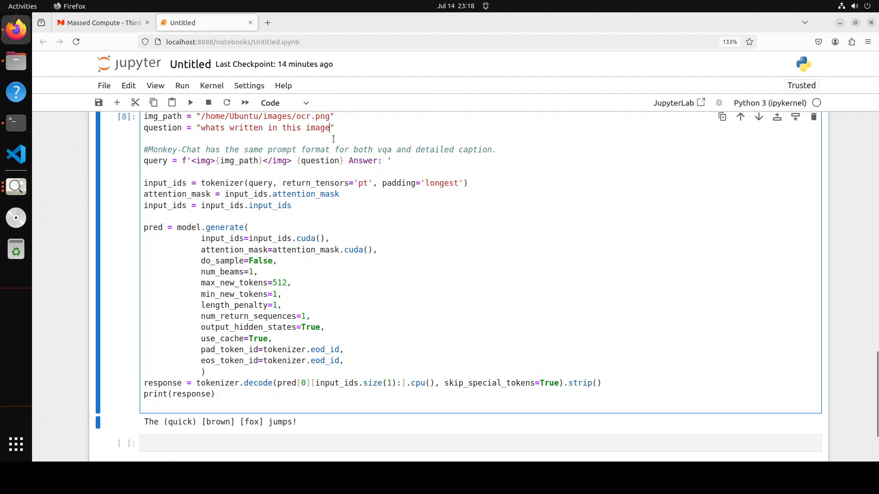
# - Extend the OCR question with '. Try to read the whole image' and rerun the cell
pyautogui.write('.')
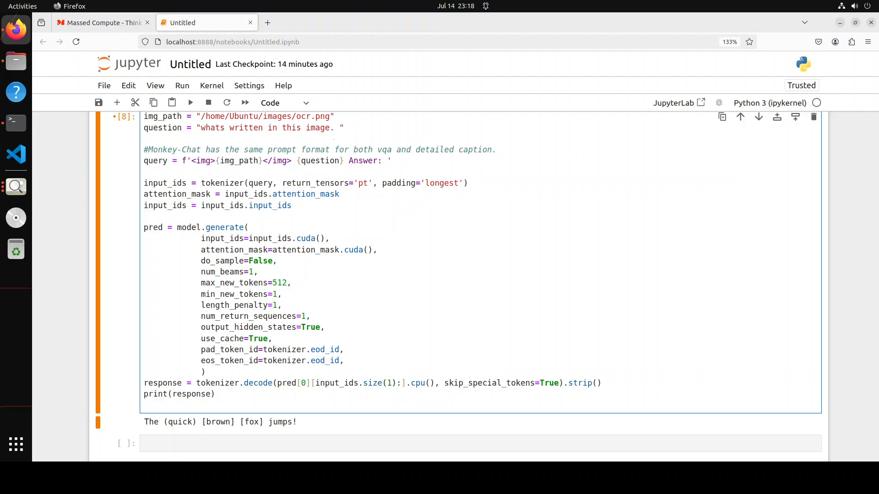
pyautogui.write('Try to read')
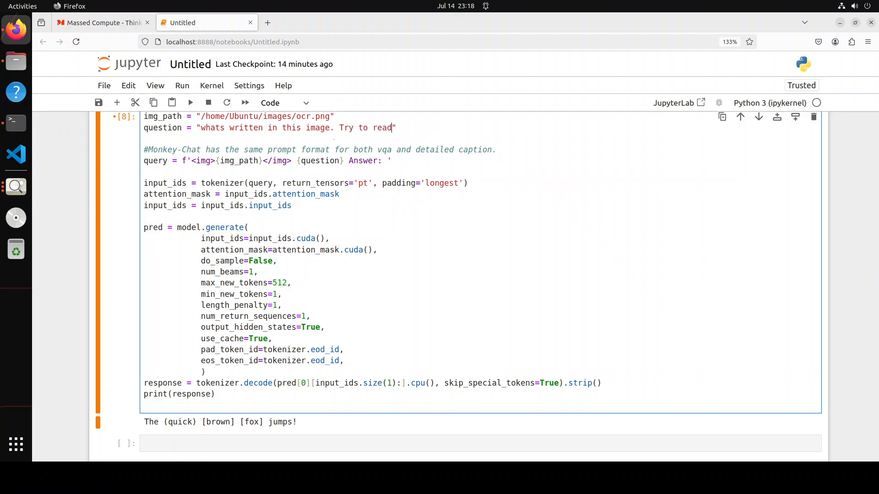
pyautogui.write('the whole ima')
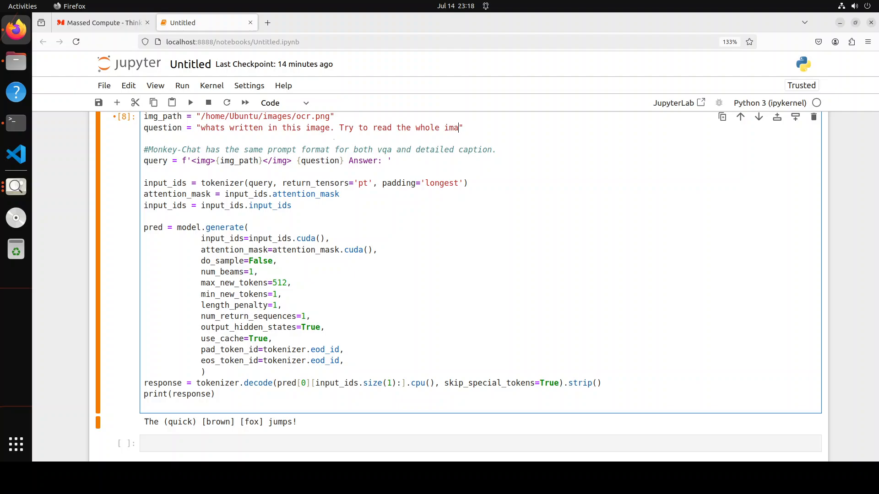
pyautogui.click(191, 102)
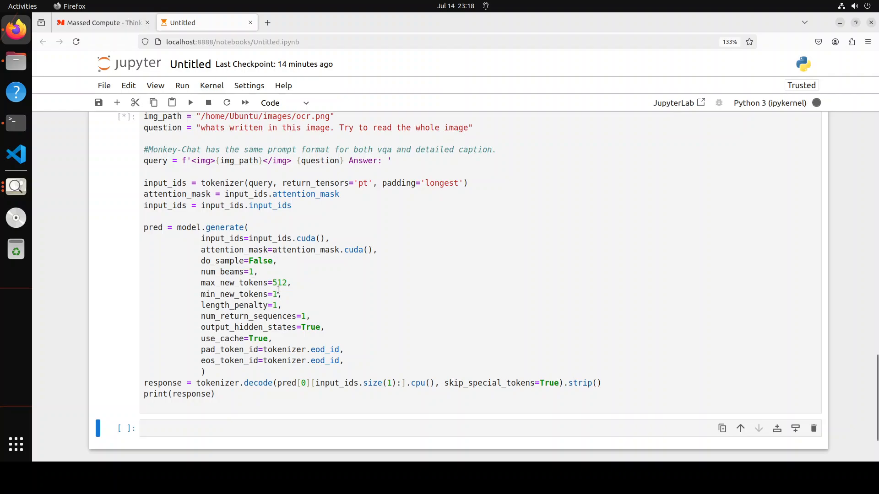
pyautogui.moveTo(287, 283)
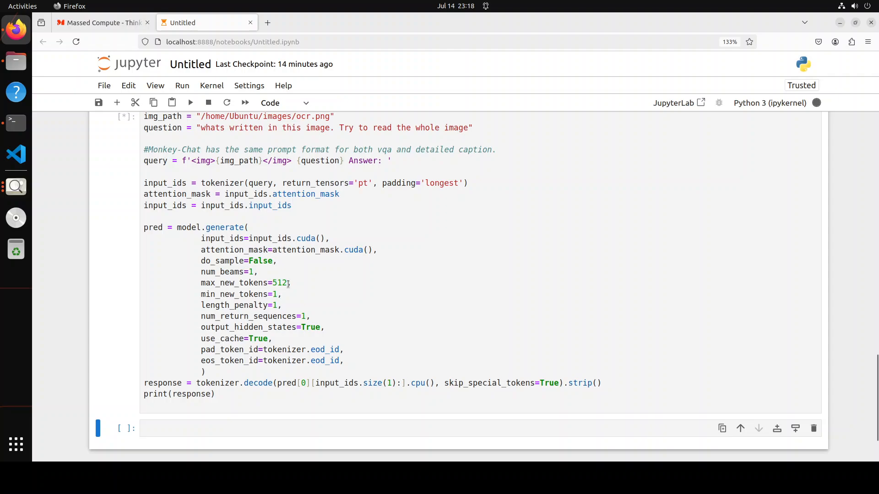
pyautogui.click(191, 102)
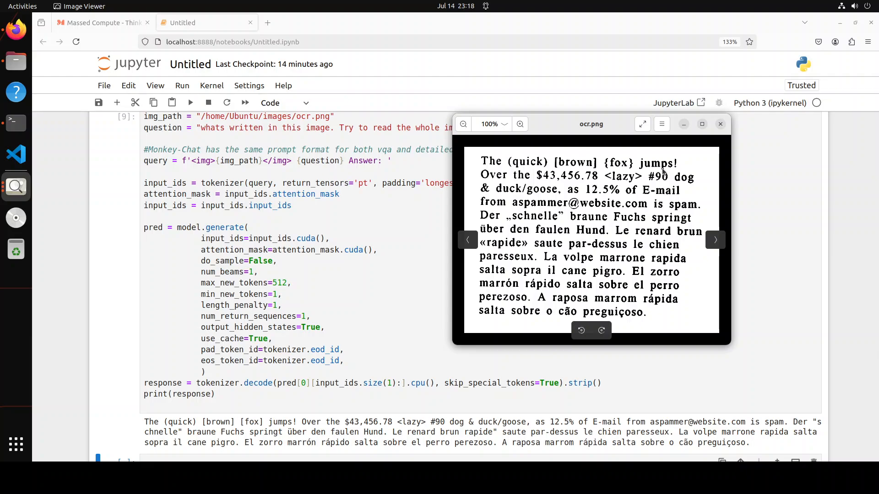
pyautogui.moveTo(546, 187)
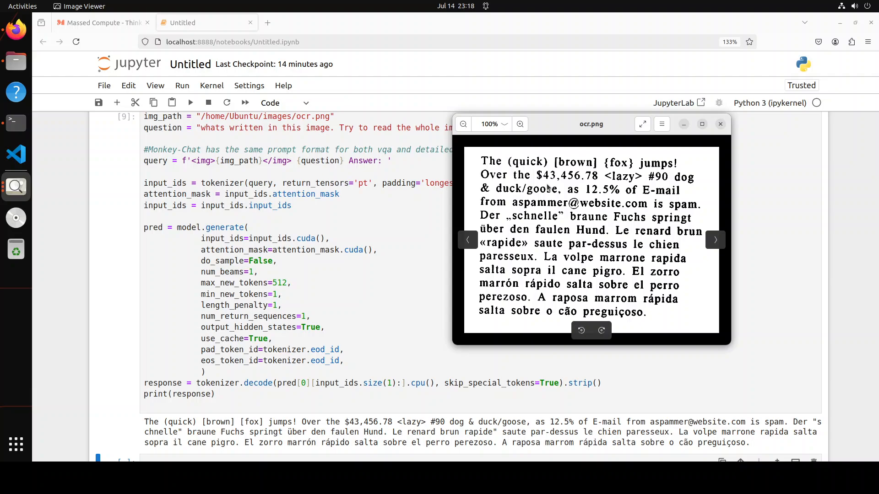
pyautogui.moveTo(638, 188)
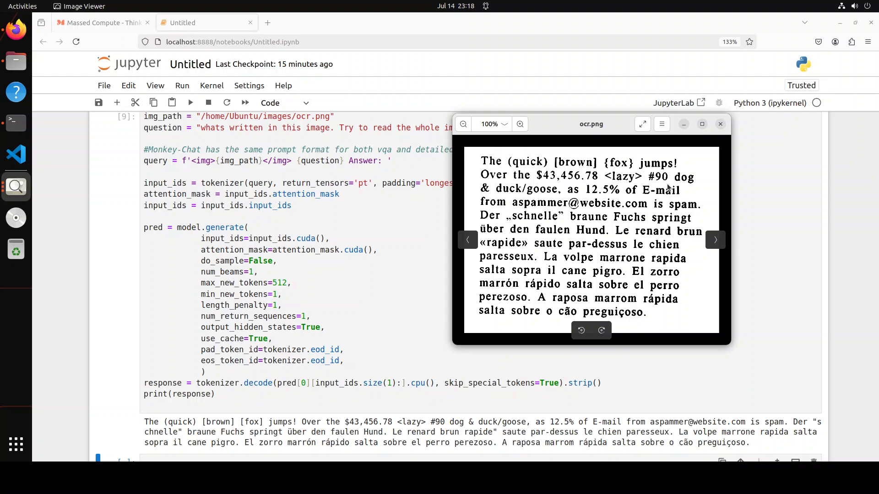
pyautogui.moveTo(663, 210)
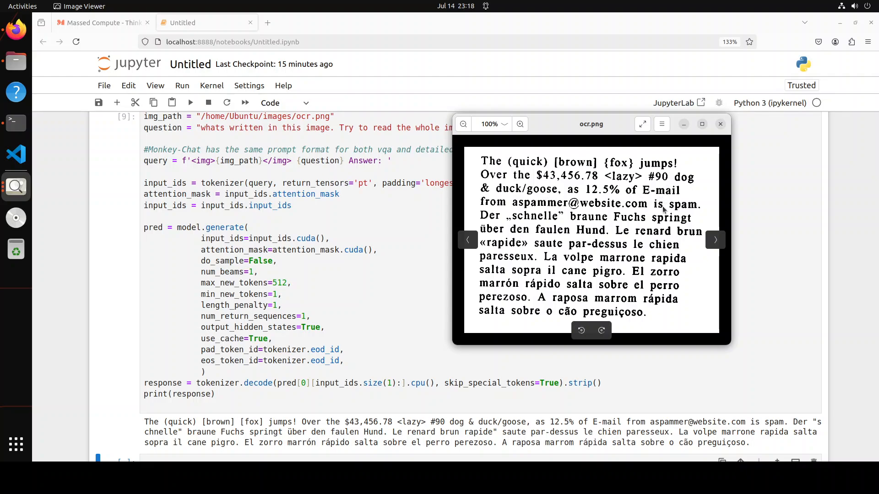
pyautogui.moveTo(535, 225)
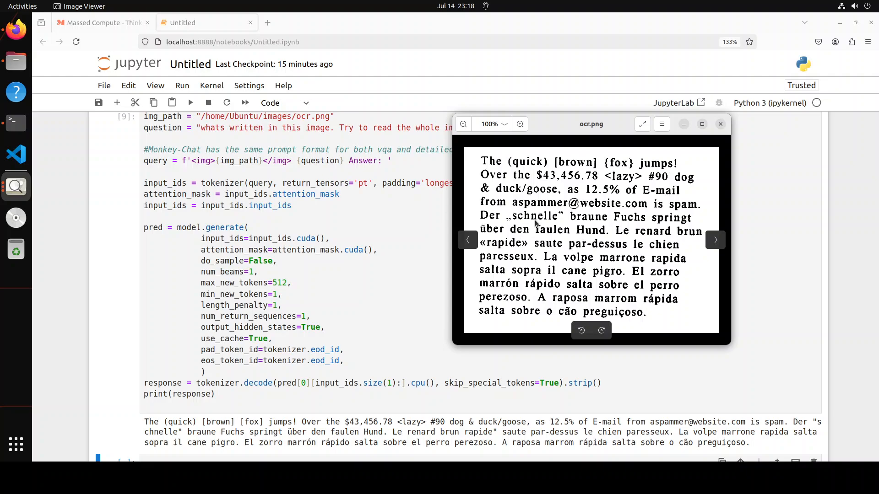